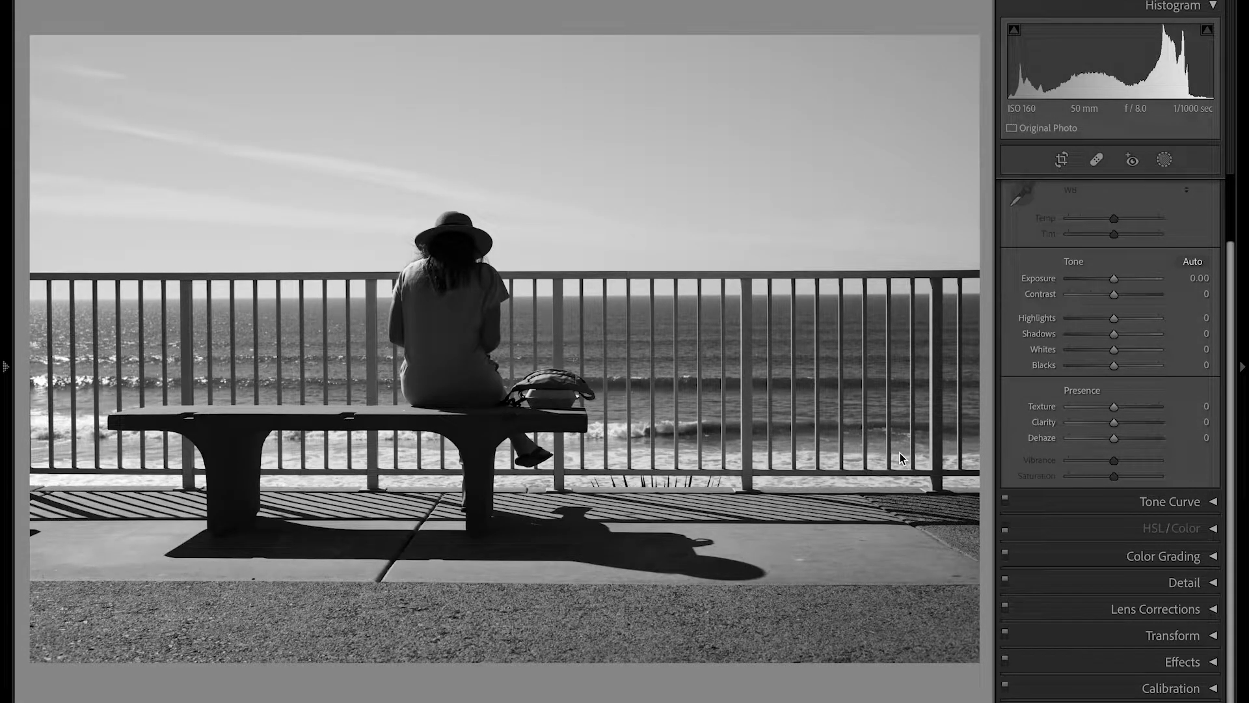
pyautogui.moveTo(881, 393)
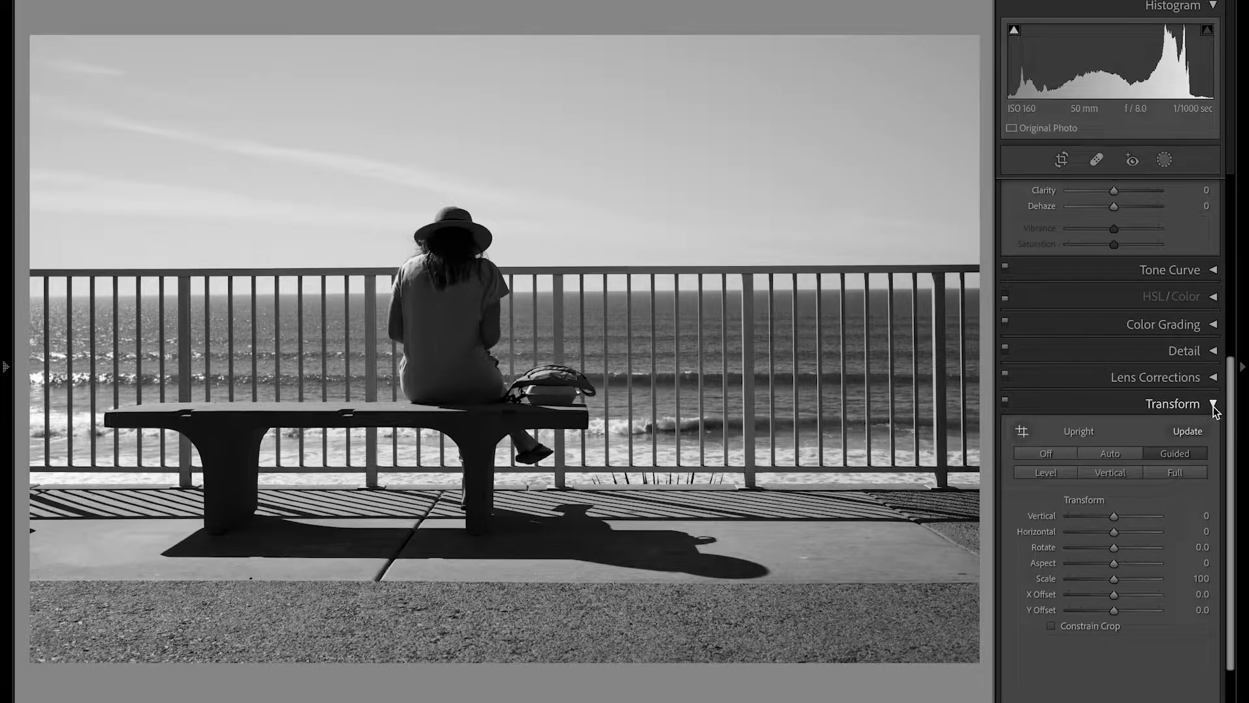
# - Crop the beach bench photo to a wider 4:3 frame, trimming sky and foreground pavement
pyautogui.click(1062, 159)
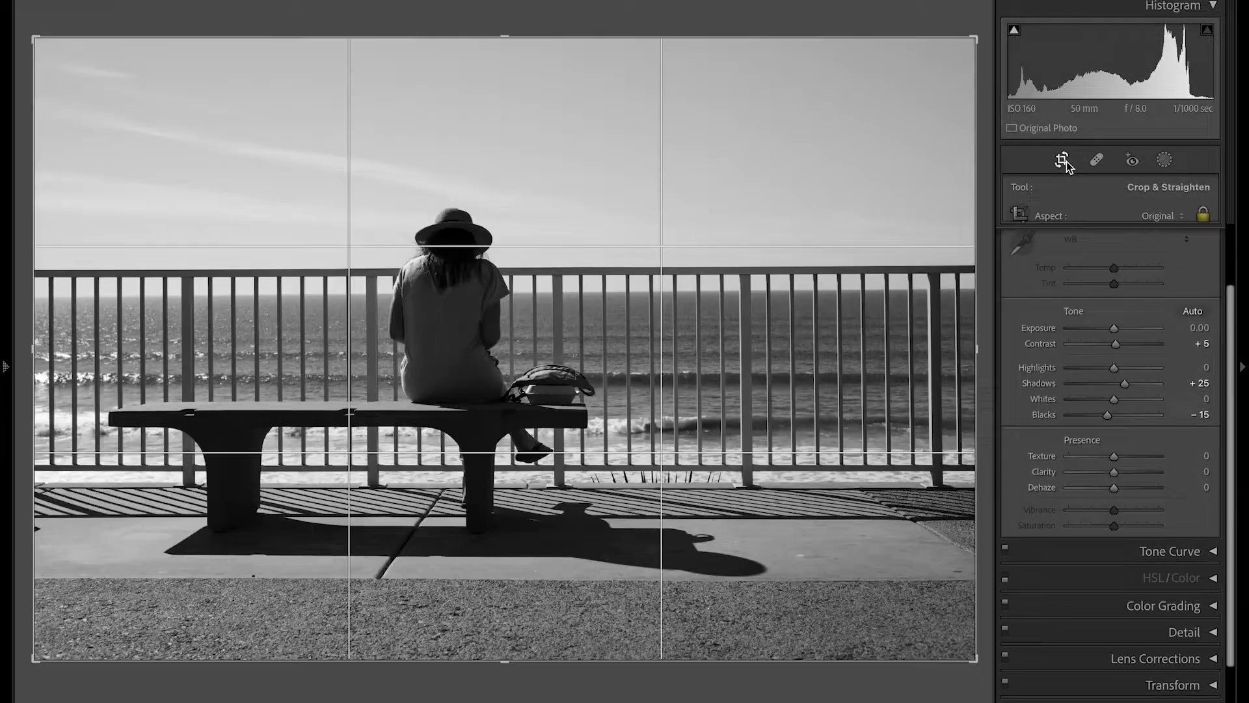
pyautogui.click(1157, 214)
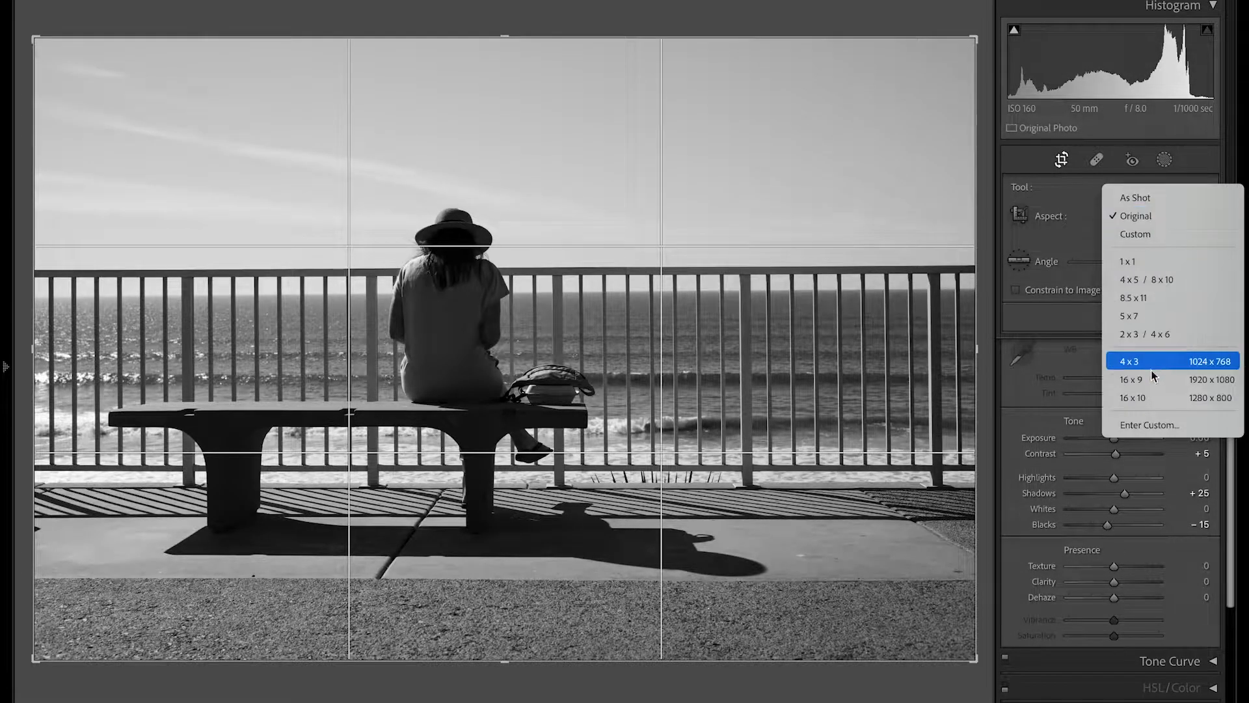
pyautogui.click(1131, 379)
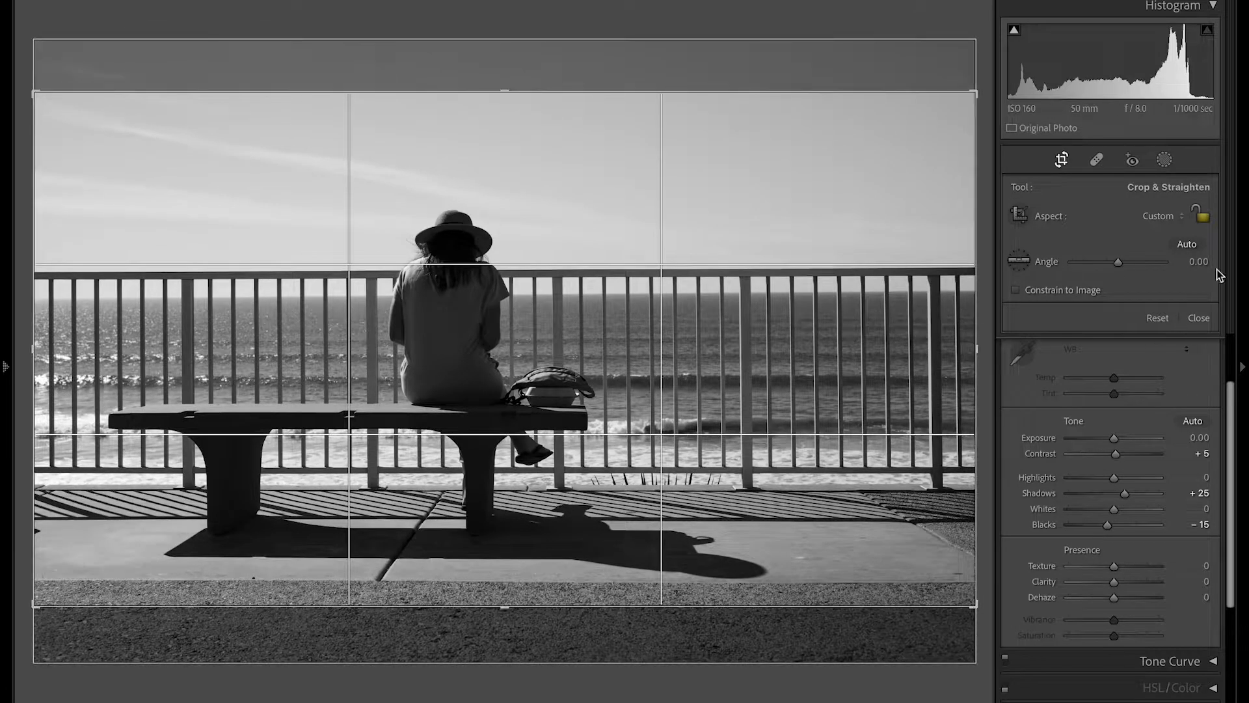
pyautogui.click(1198, 317)
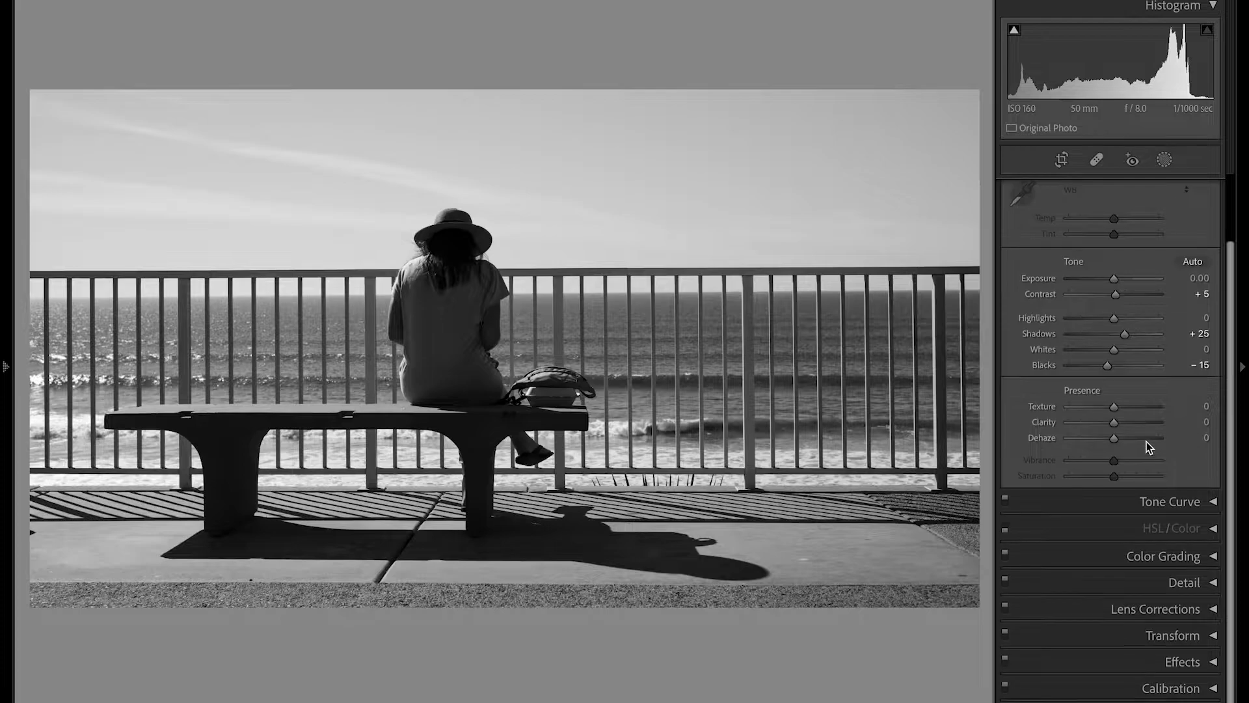
# - Raise Texture slightly to +7 and switch the Tone Curve to its point-curve editing mode
pyautogui.doubleClick(1205, 406)
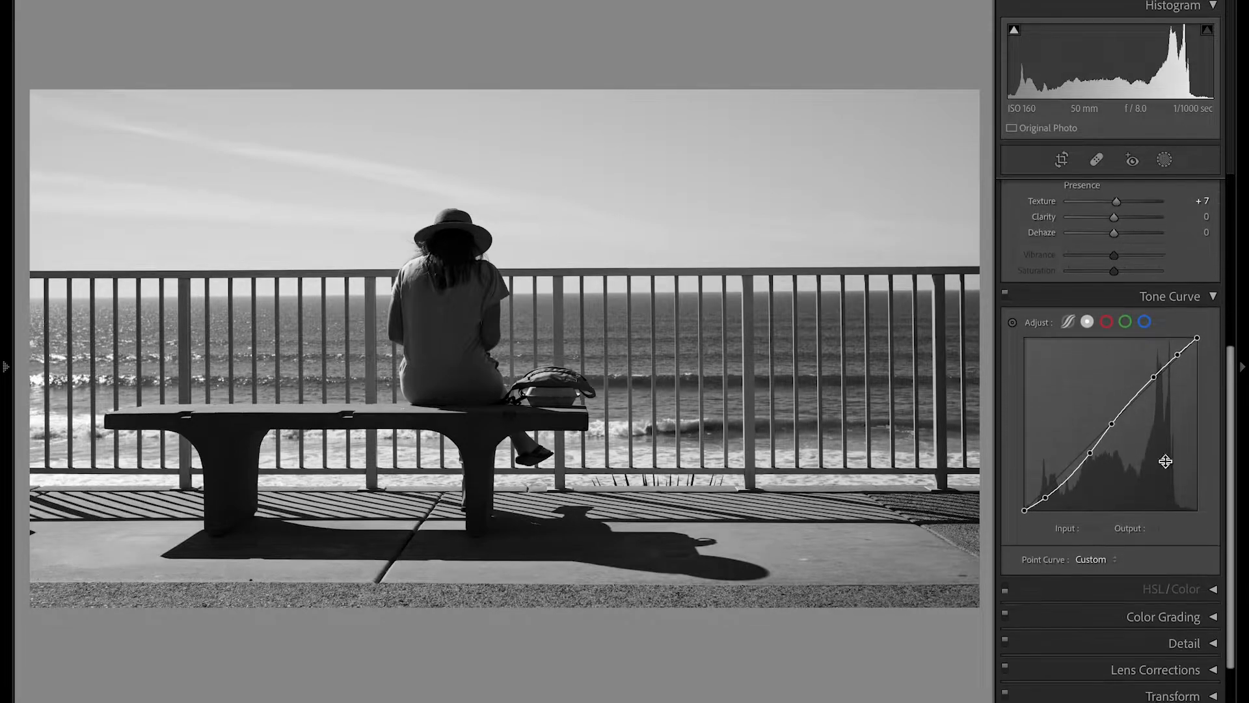
pyautogui.click(1068, 322)
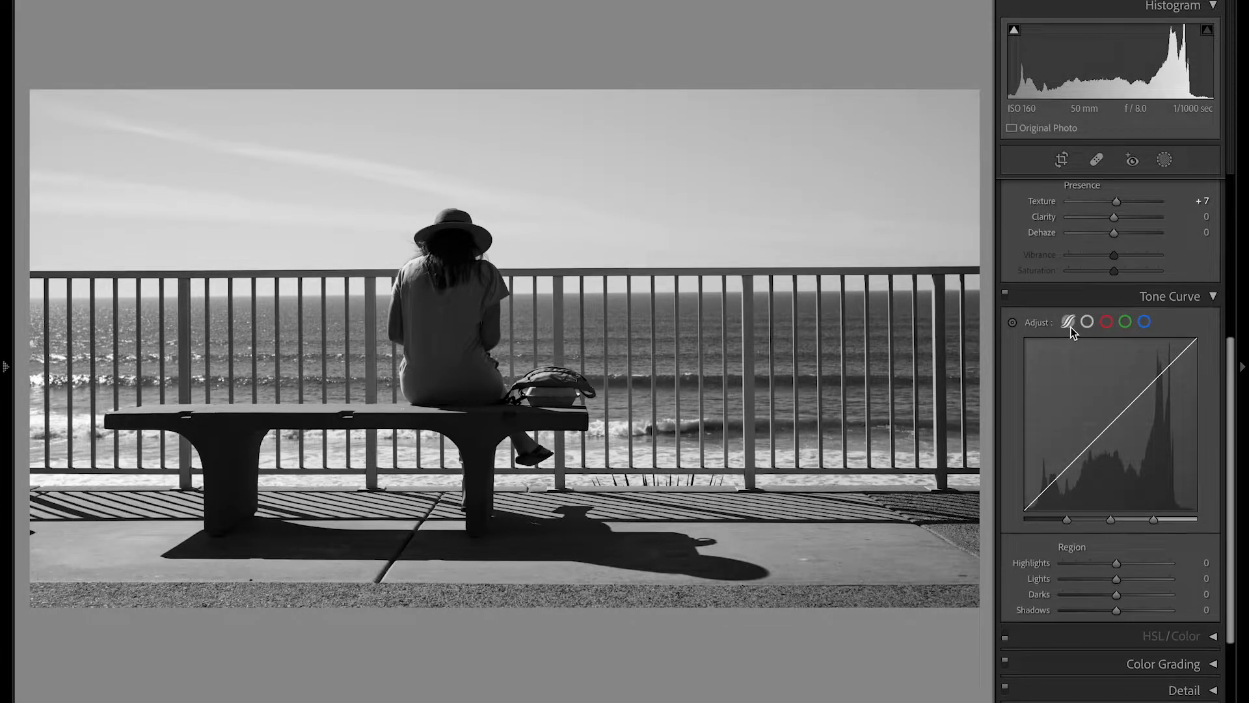
pyautogui.moveTo(369, 369)
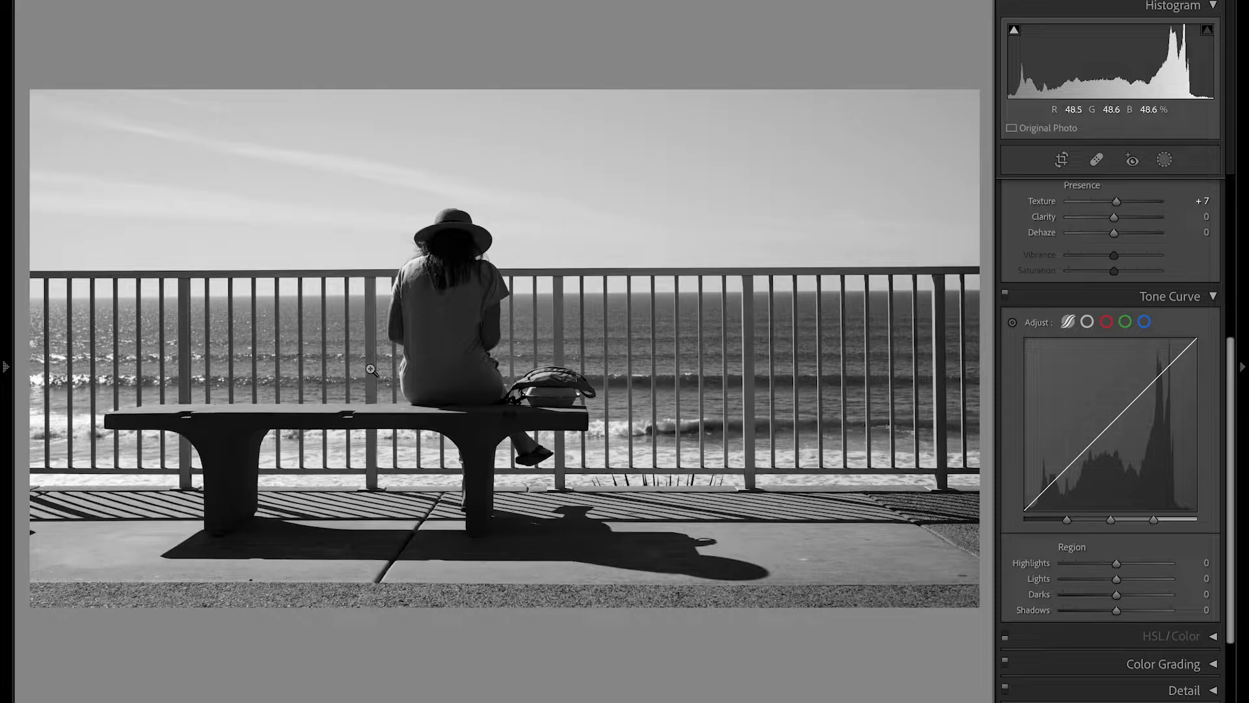
pyautogui.moveTo(647, 554)
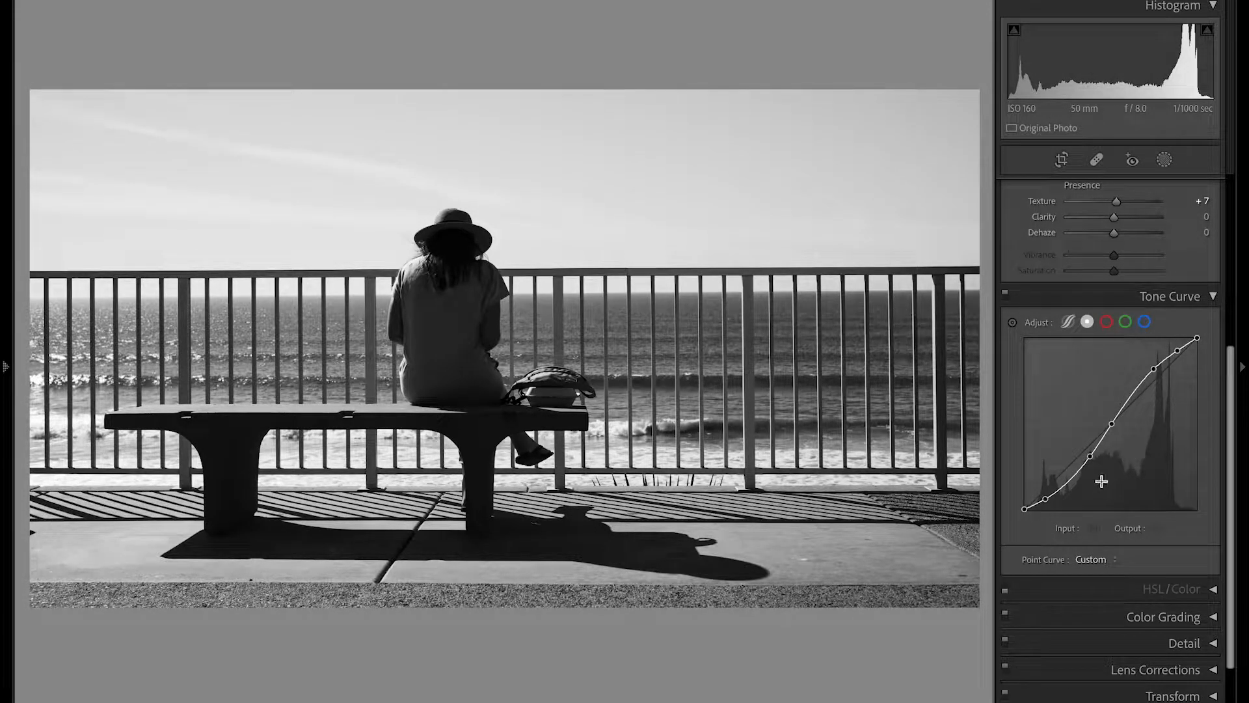
pyautogui.moveTo(402, 167)
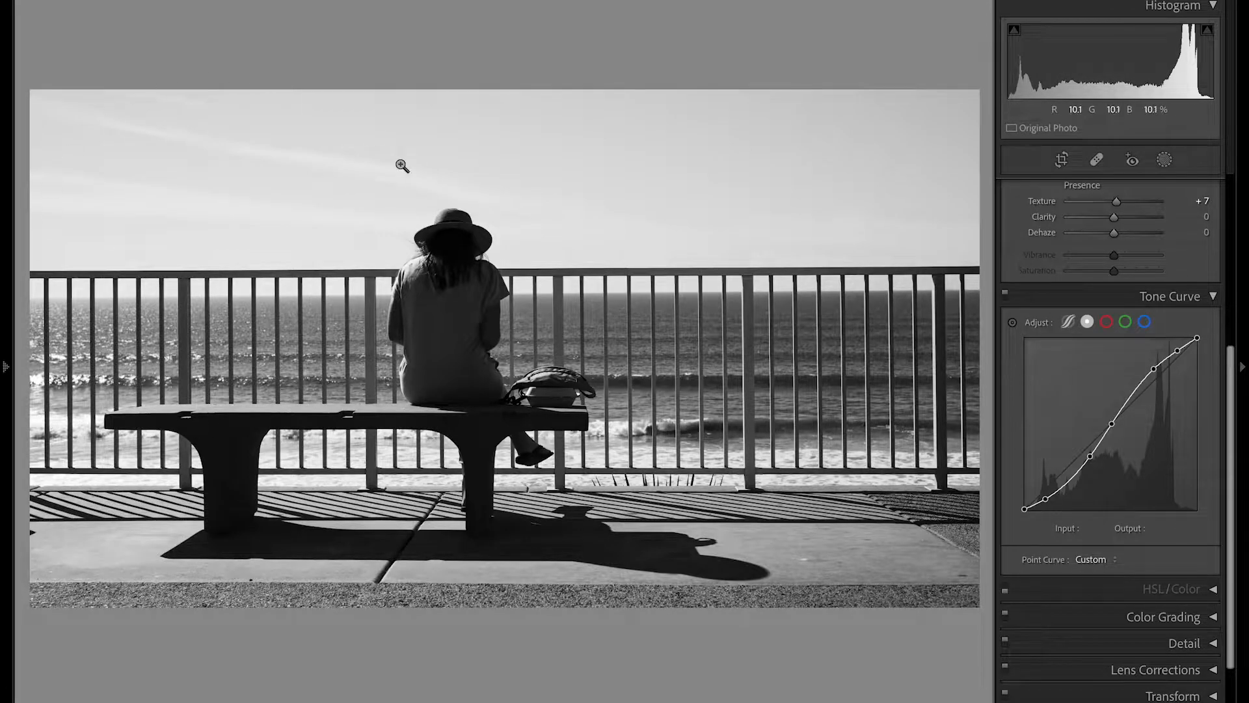
pyautogui.moveTo(1213, 482)
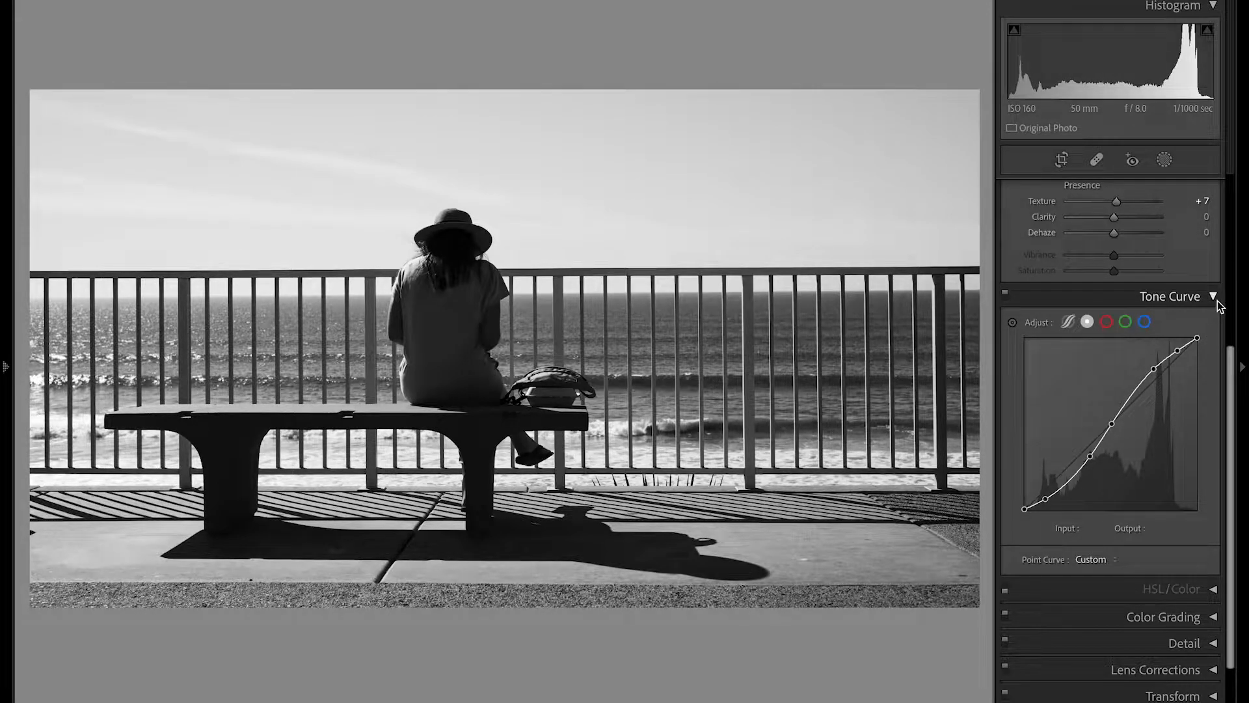
pyautogui.moveTo(537, 532)
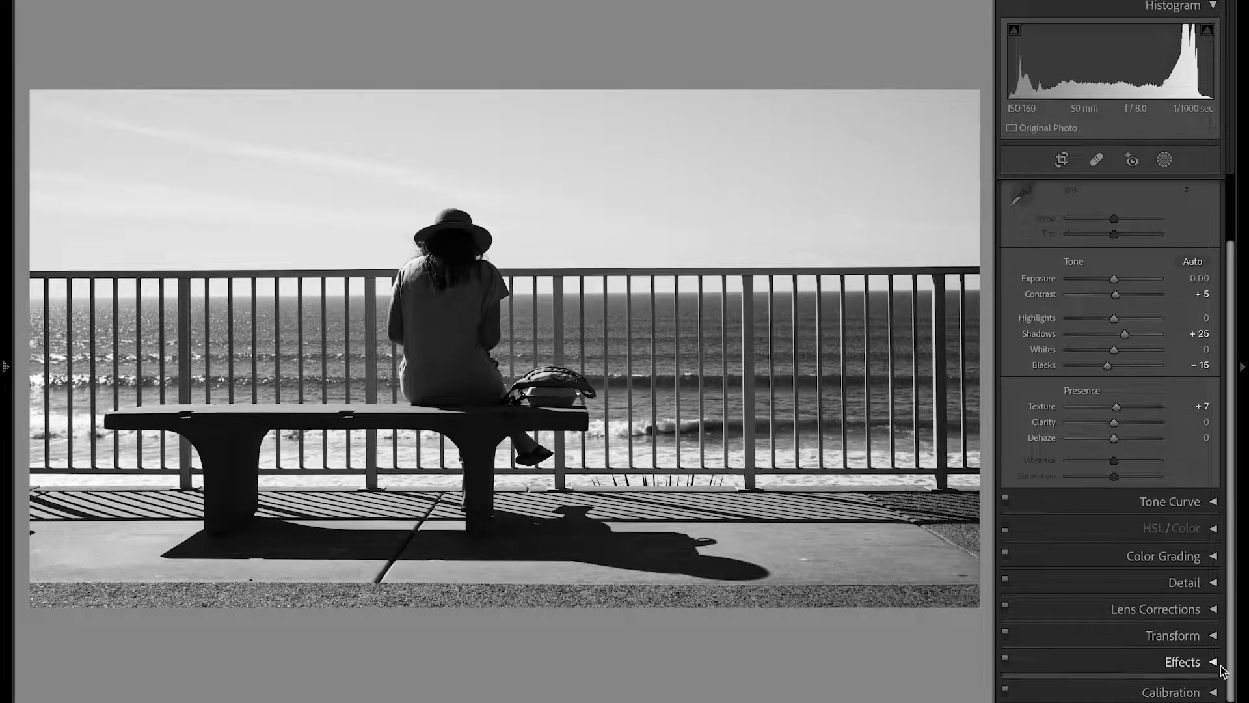
# - Collapse the tone curve and start a new Linear Gradient mask from the Masking options
pyautogui.click(1182, 661)
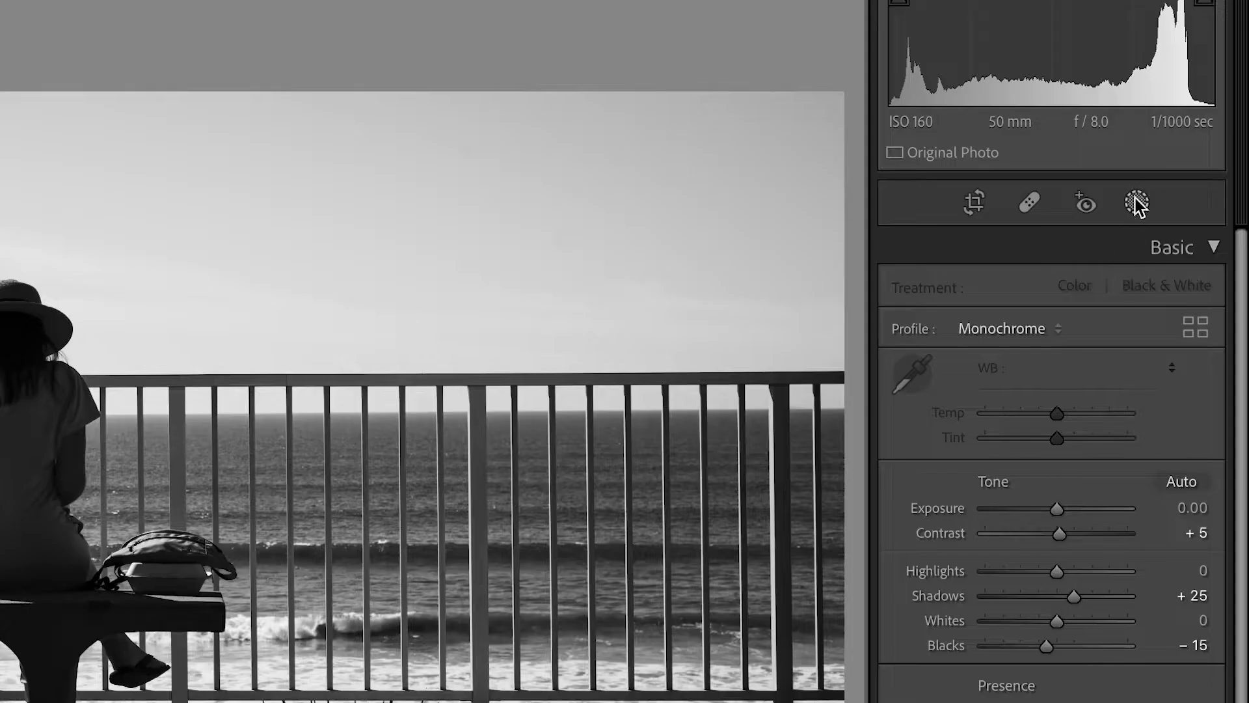
pyautogui.click(1137, 203)
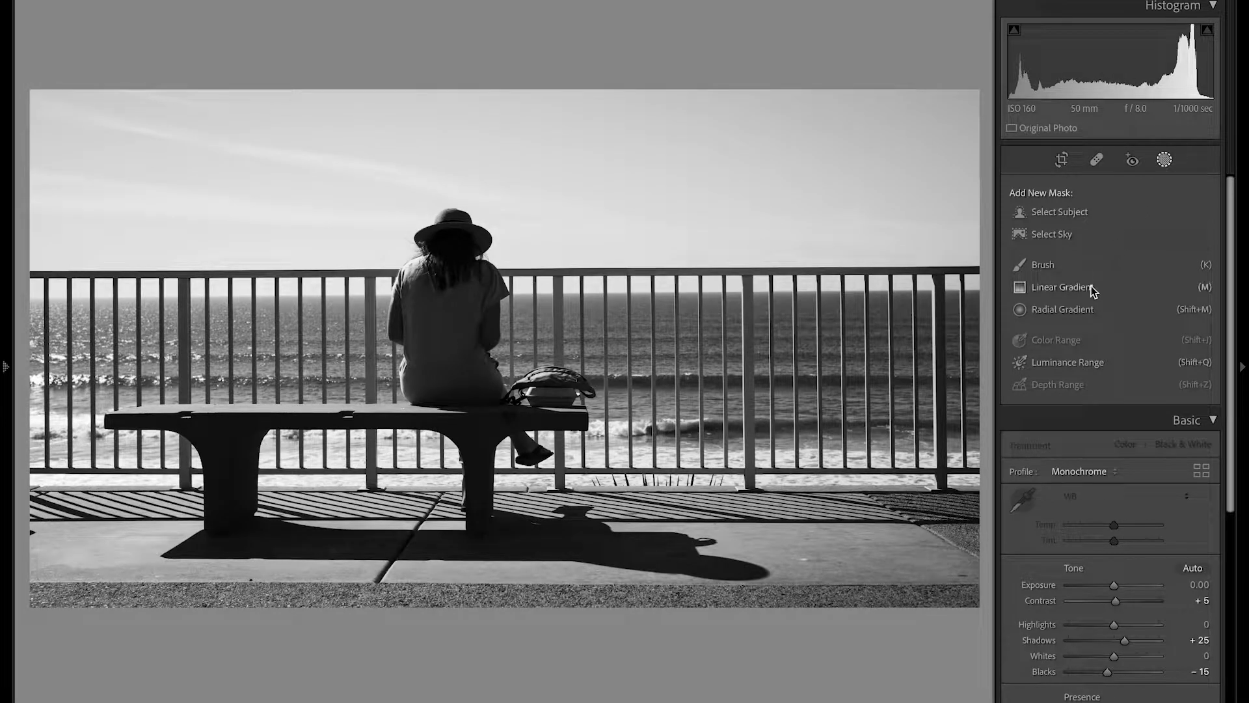
pyautogui.click(1063, 286)
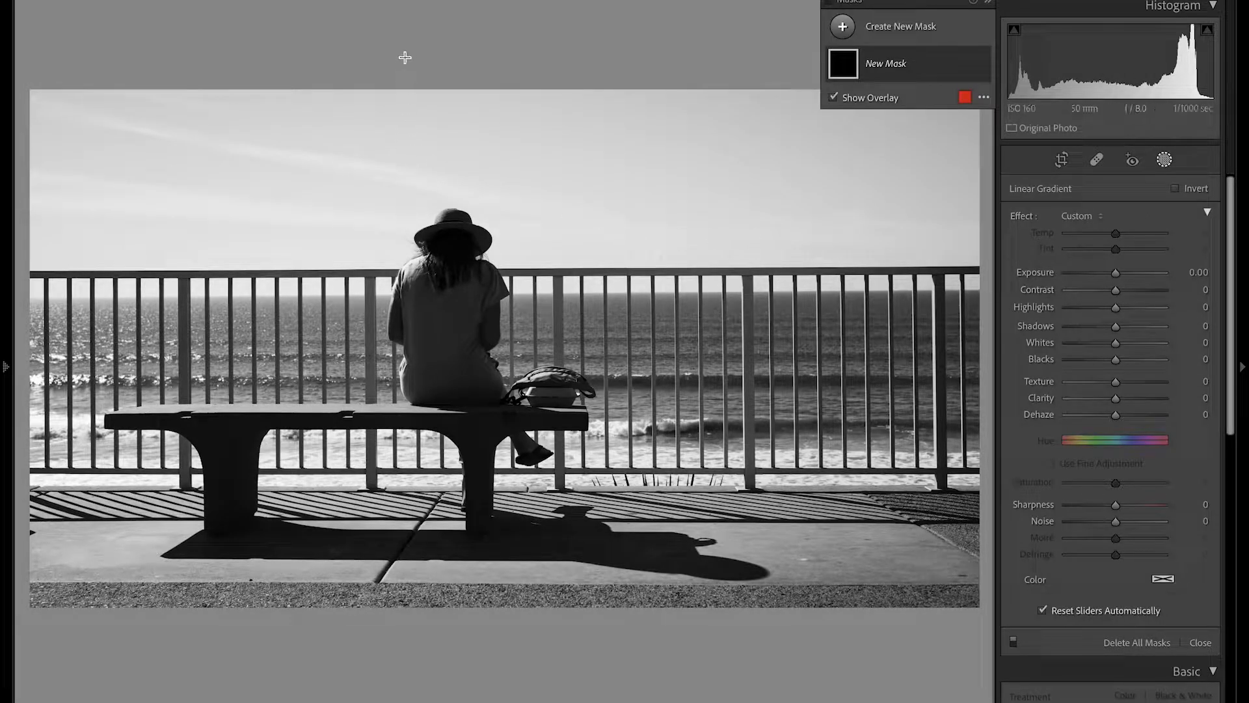
pyautogui.moveTo(391, 277)
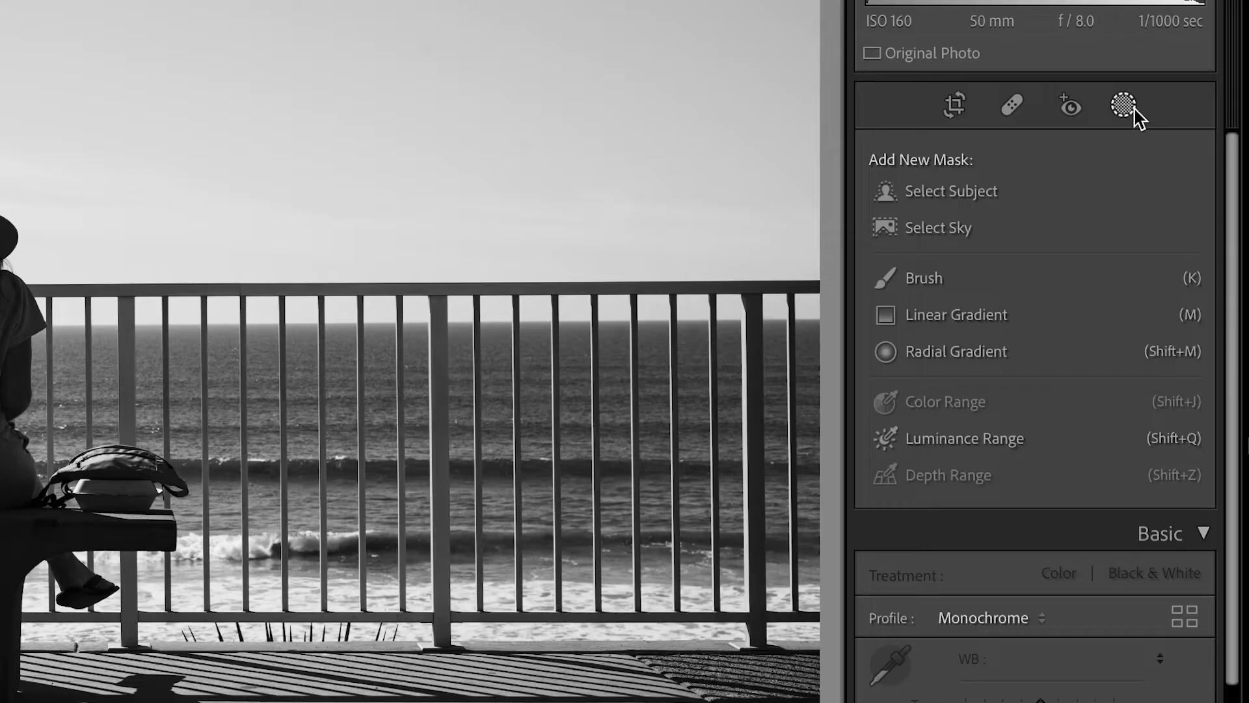
pyautogui.moveTo(956, 239)
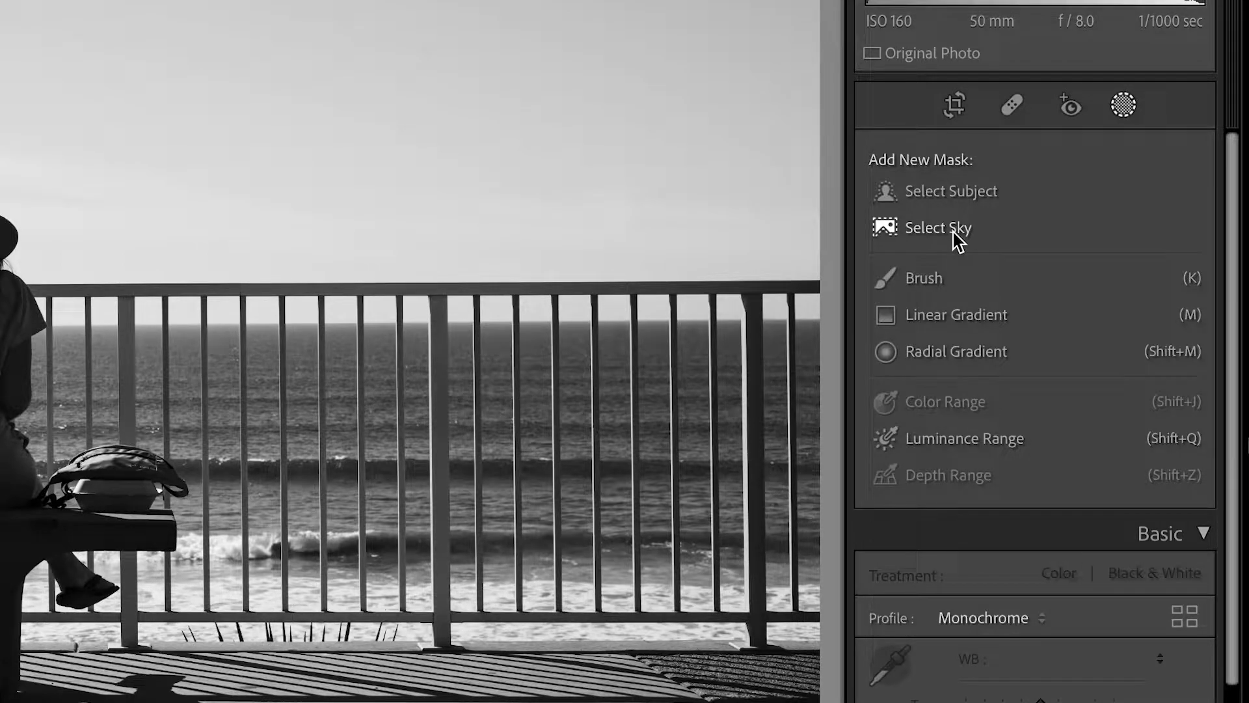
# - Create an automatic Select Sky mask over the beach photo's sky
pyautogui.click(938, 229)
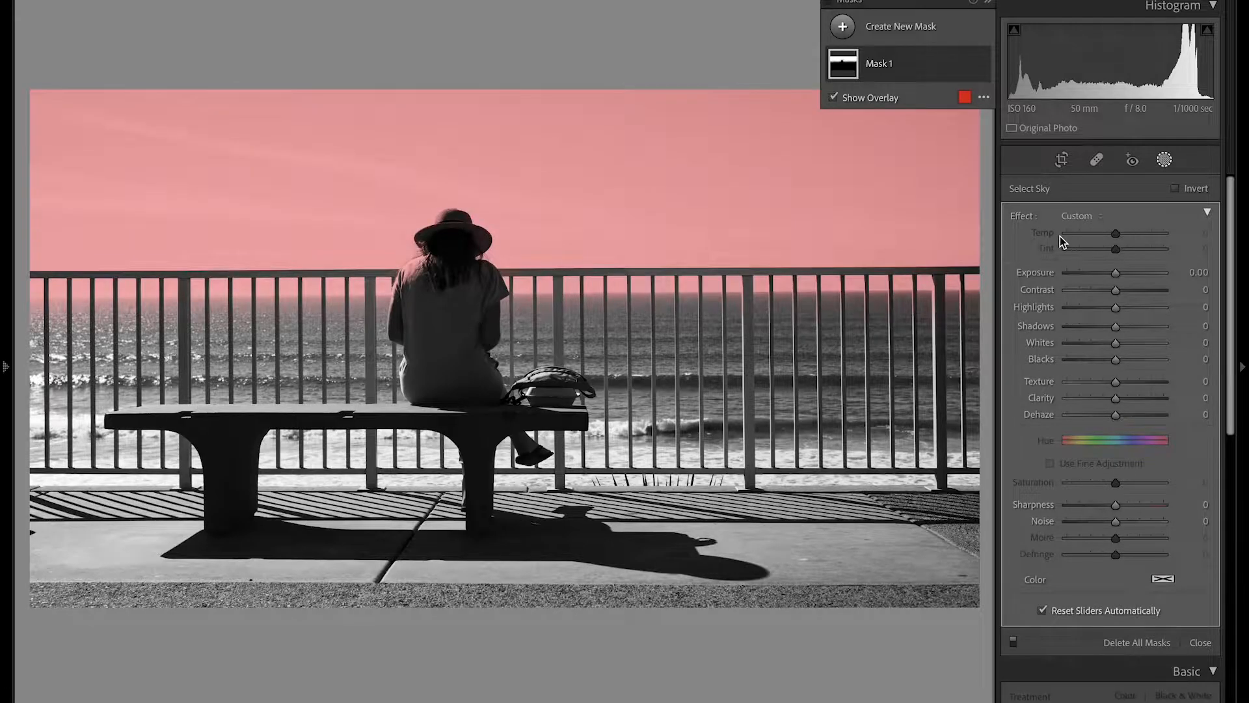
pyautogui.moveTo(457, 234)
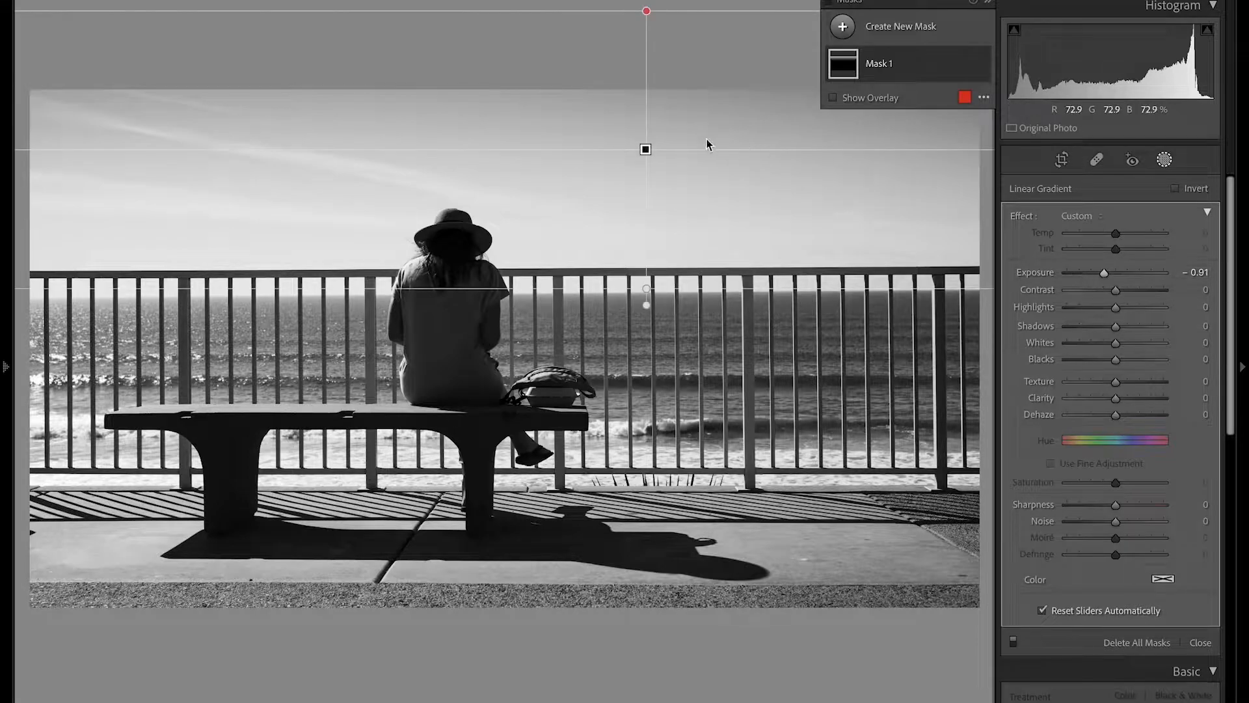
pyautogui.moveTo(1053, 486)
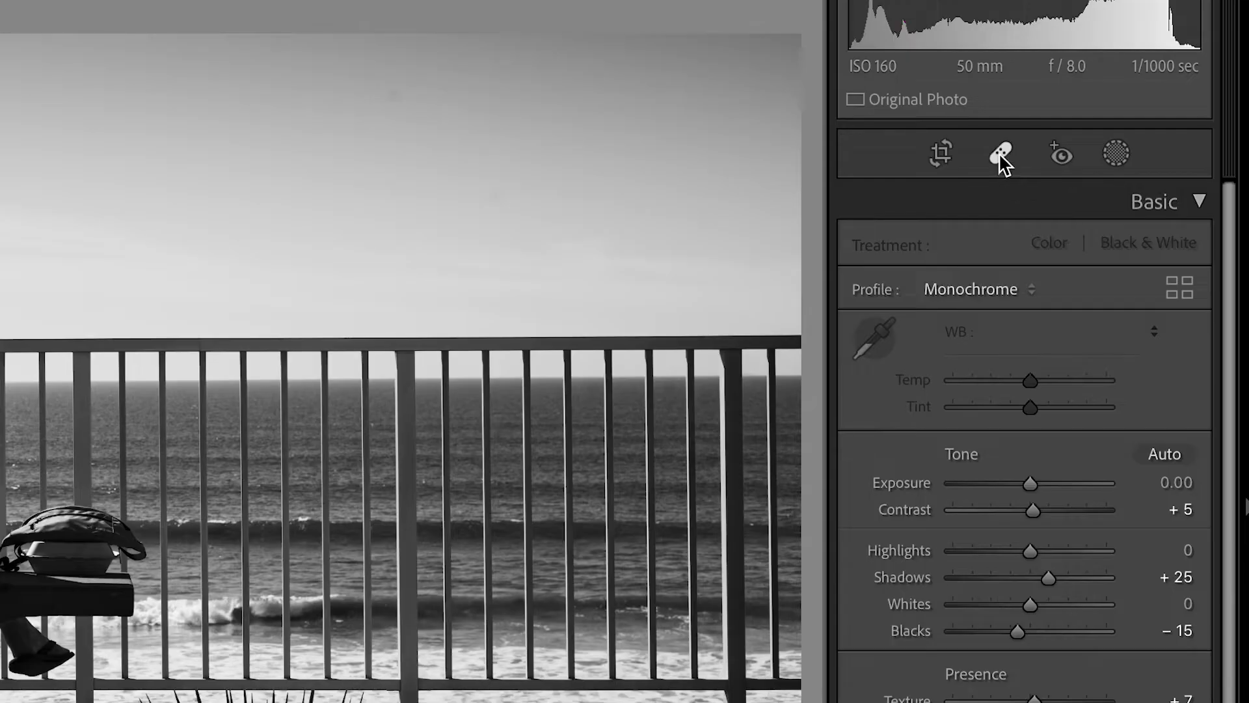
pyautogui.click(1002, 154)
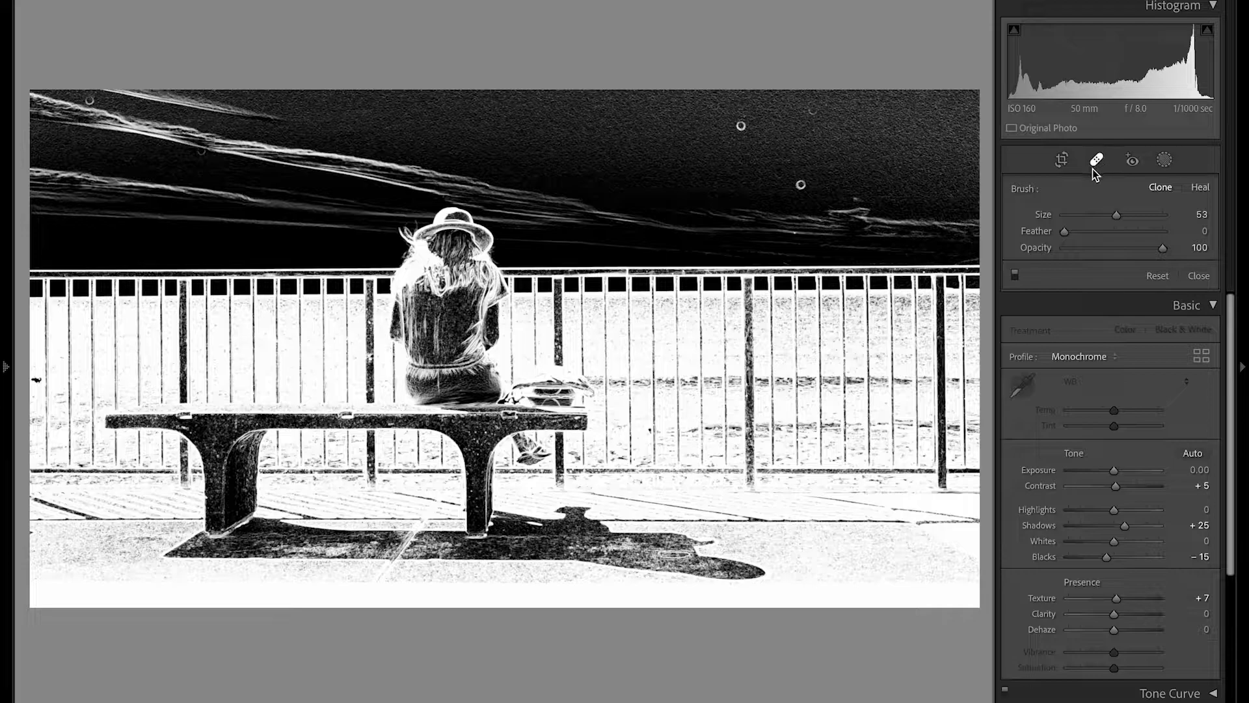
pyautogui.moveTo(848, 178)
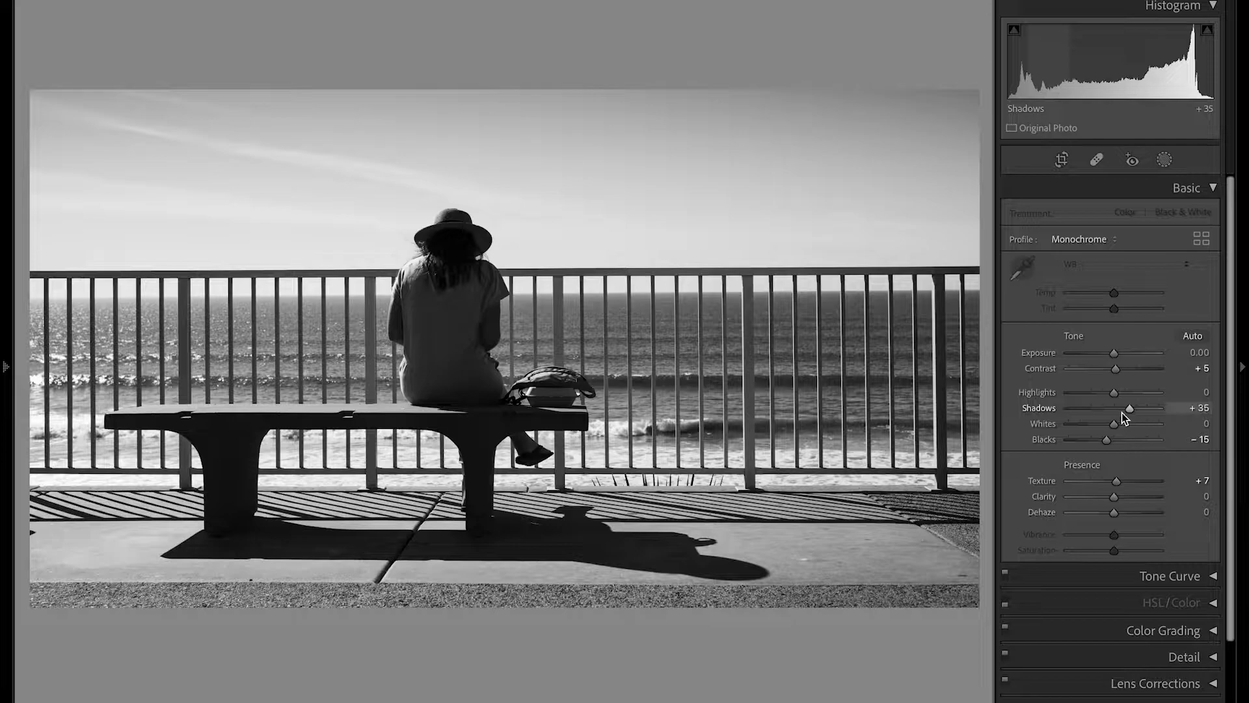
pyautogui.moveTo(737, 446)
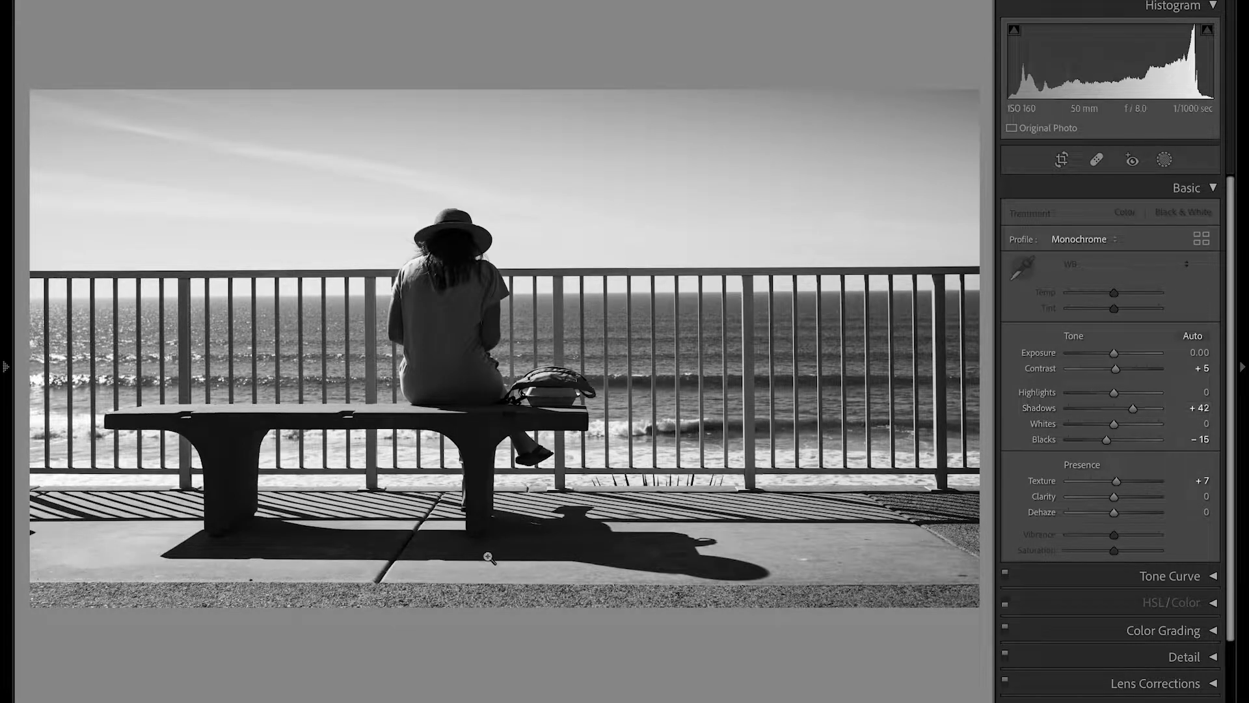
pyautogui.moveTo(359, 562)
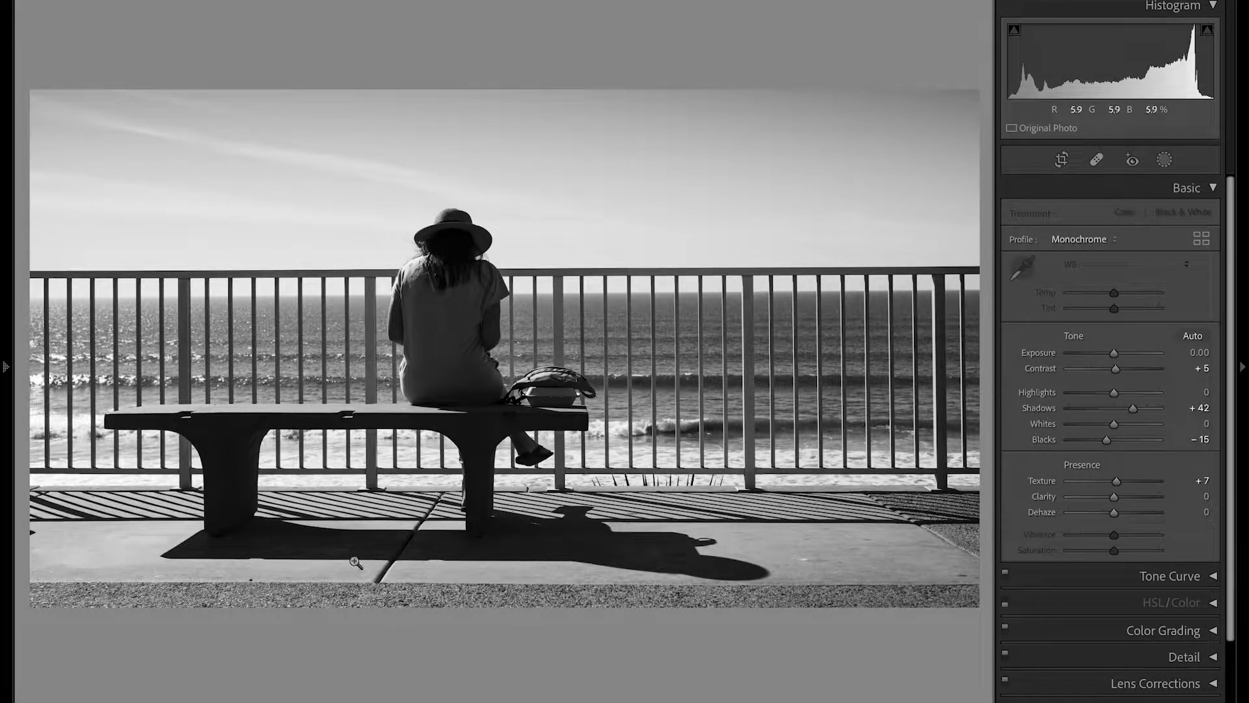
pyautogui.moveTo(239, 489)
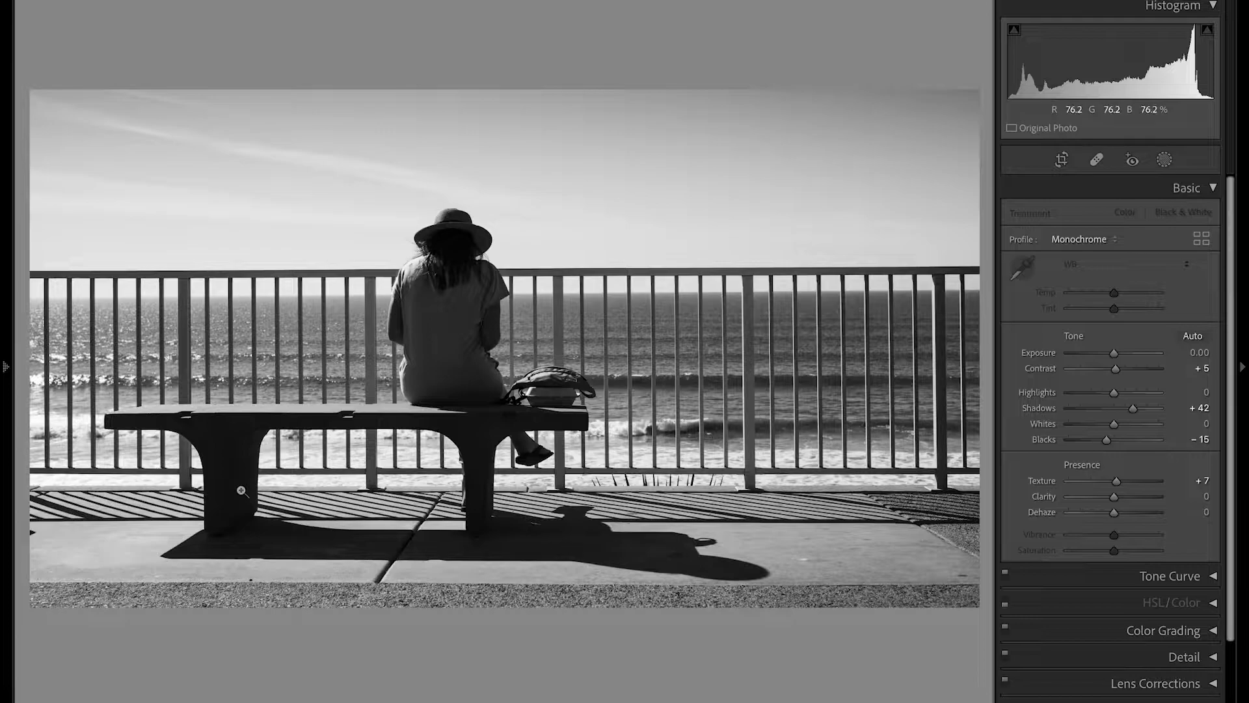
pyautogui.moveTo(521, 465)
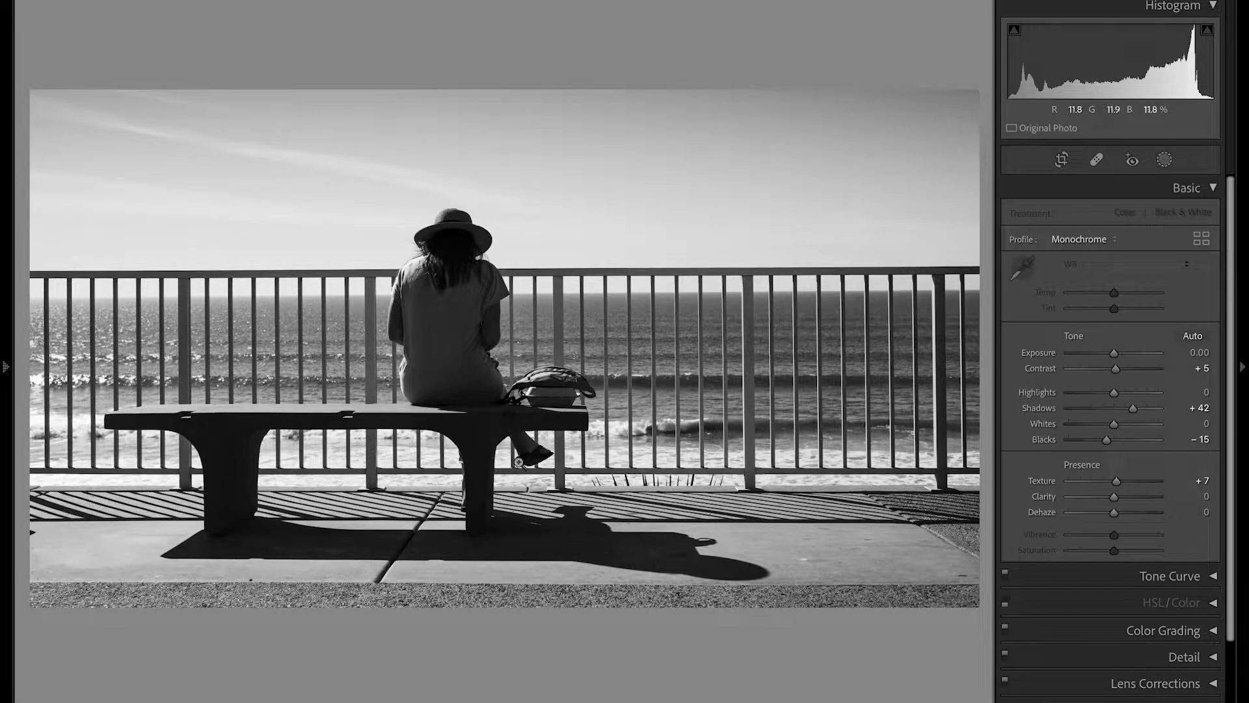
pyautogui.moveTo(1058, 417)
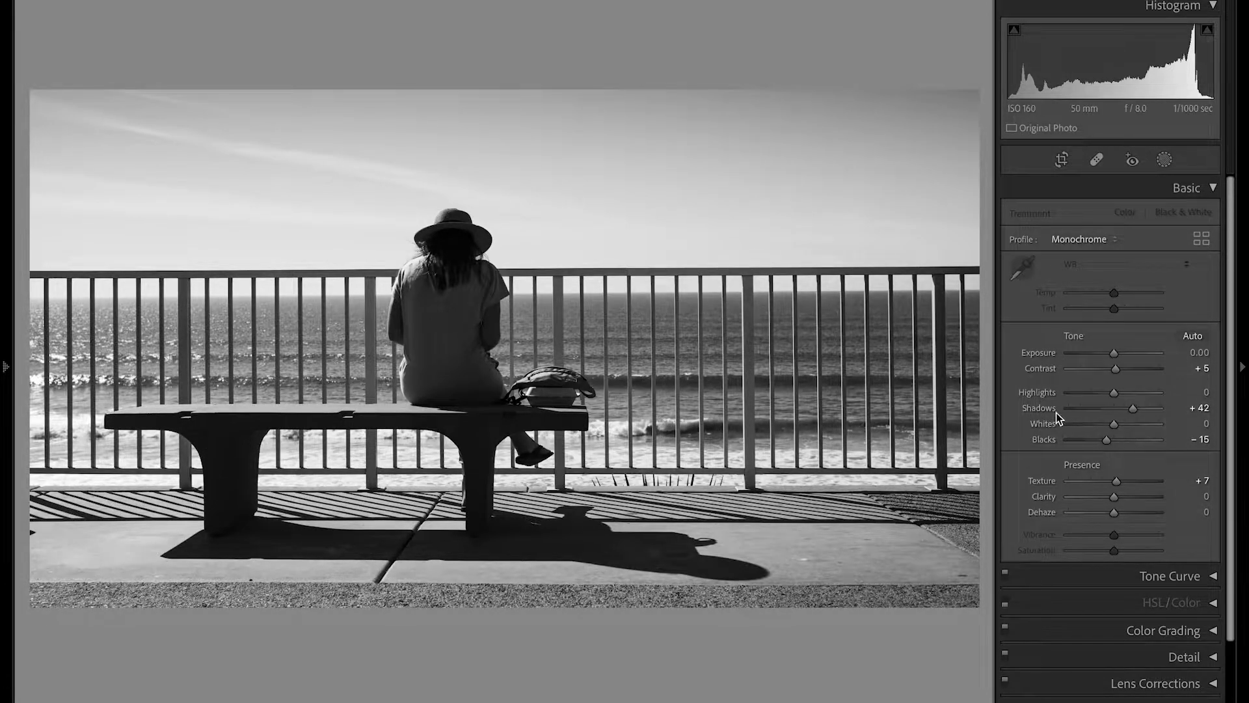
pyautogui.moveTo(1113, 353)
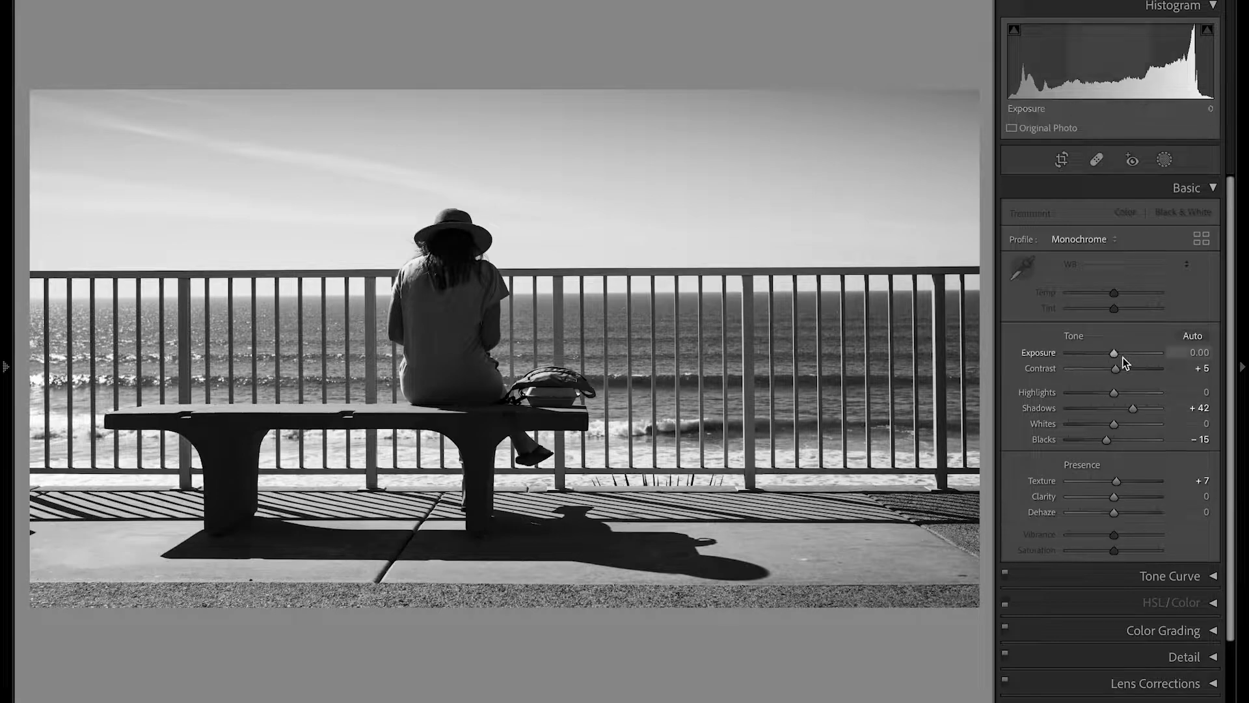
pyautogui.moveTo(705, 434)
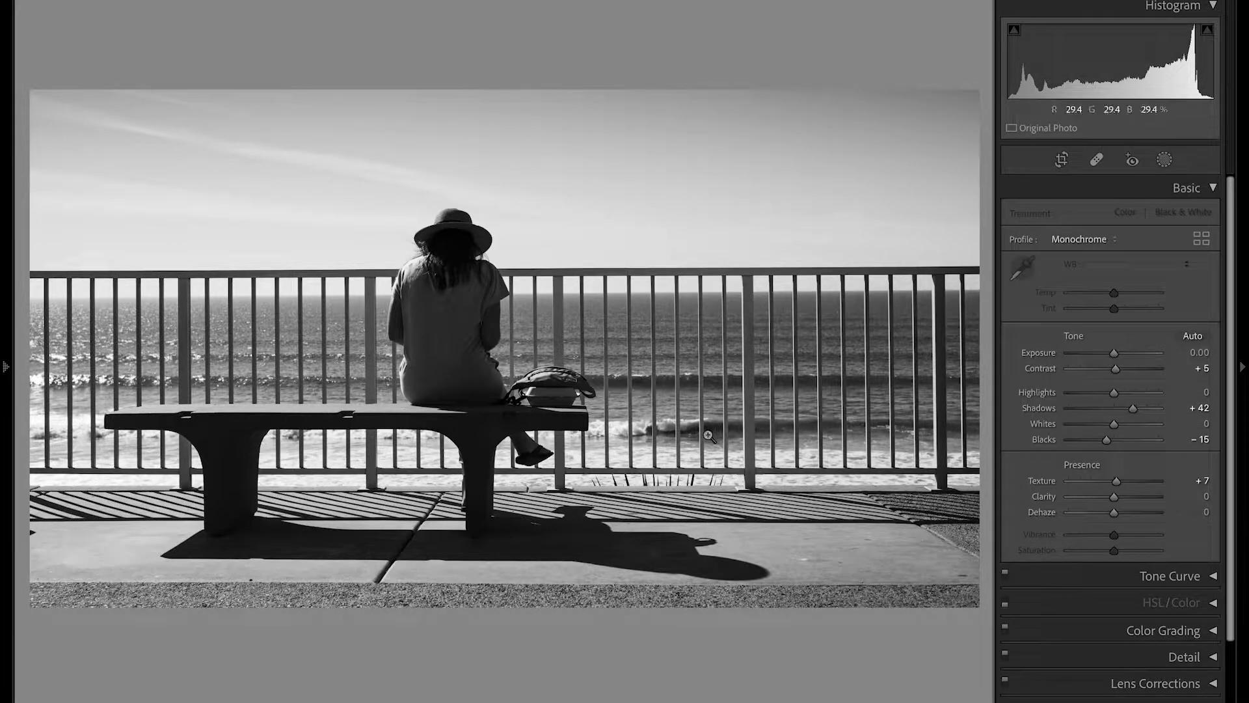
pyautogui.moveTo(443, 375)
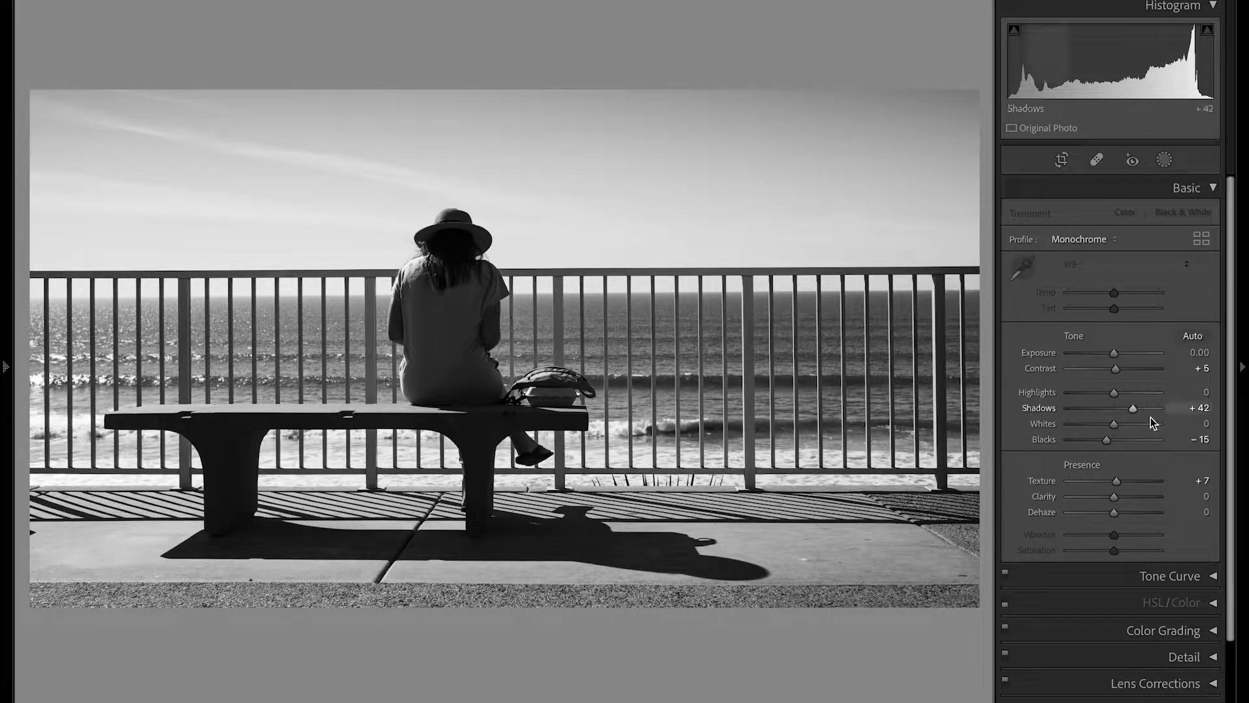
pyautogui.moveTo(455, 381)
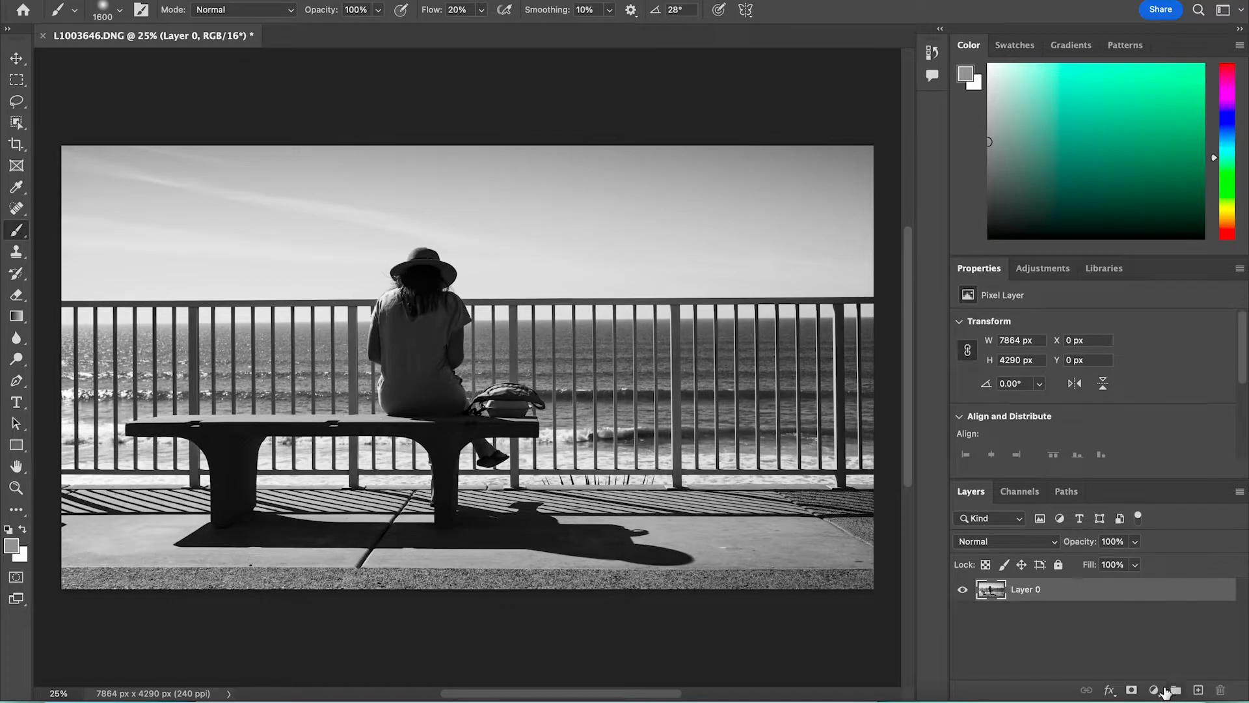
# - Add a trial Curves 1 layer, delete it, and reopen the New Adjustment Layer list
pyautogui.click(1154, 689)
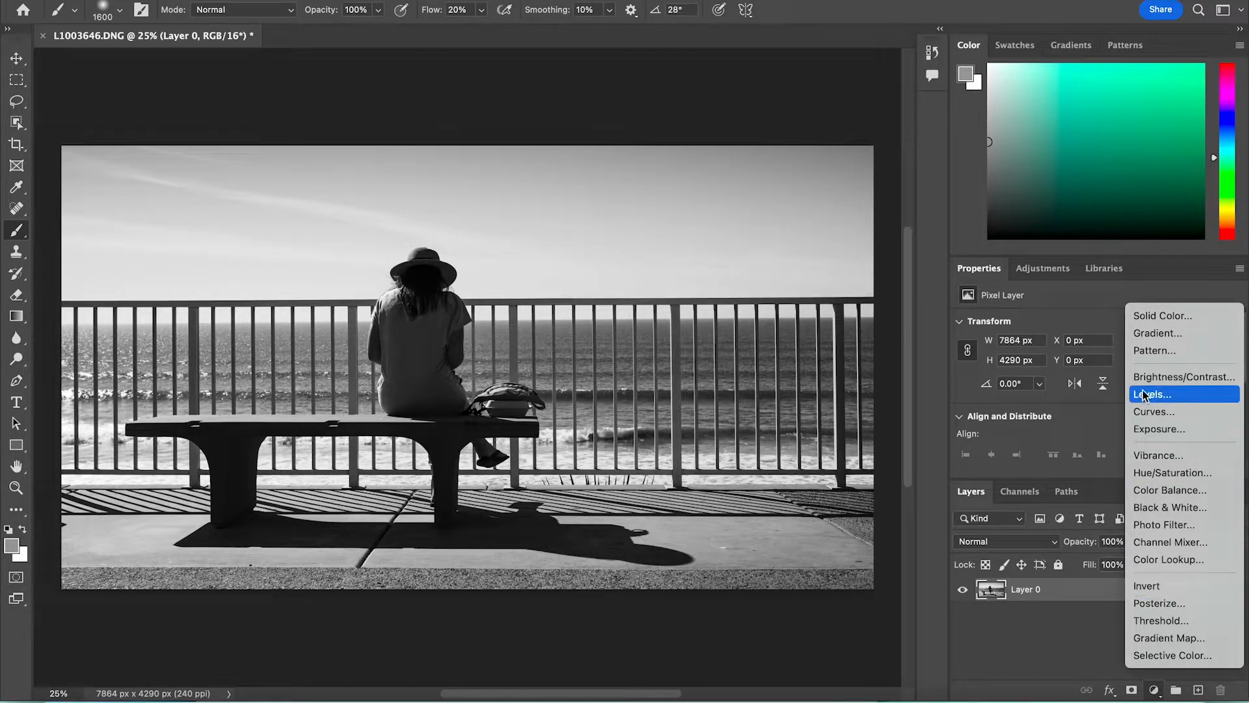
pyautogui.click(1152, 412)
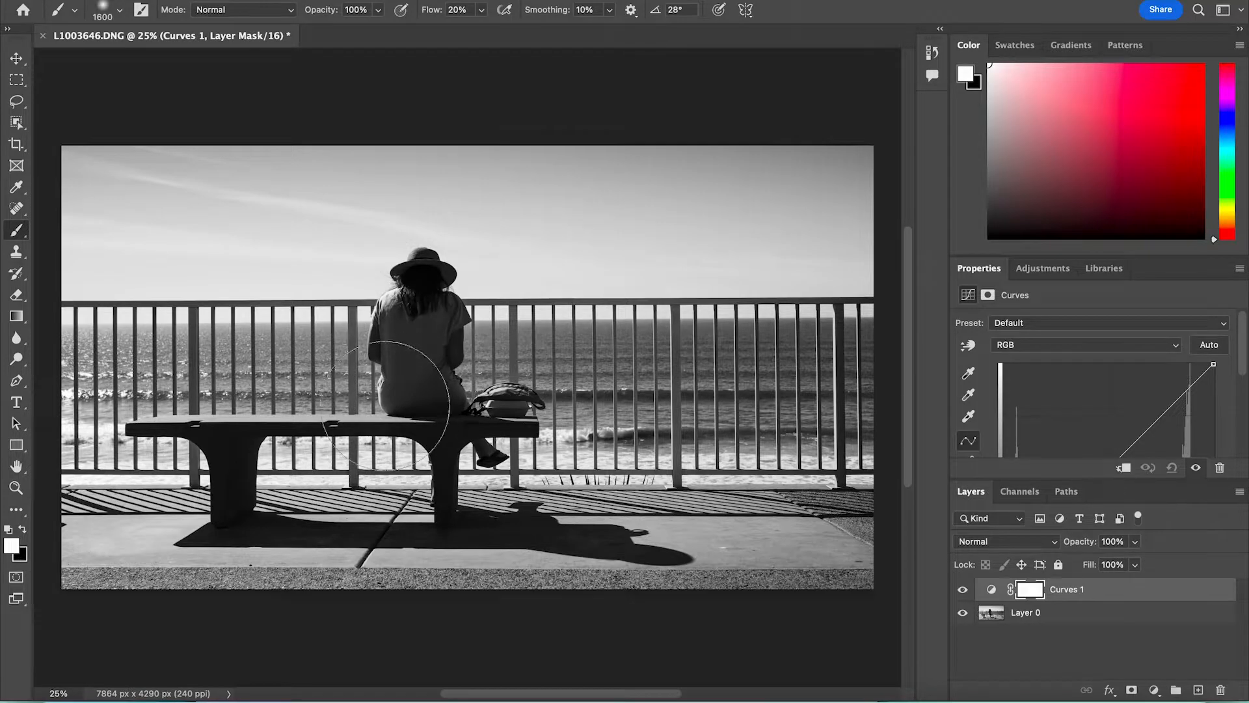
pyautogui.rightClick(1067, 589)
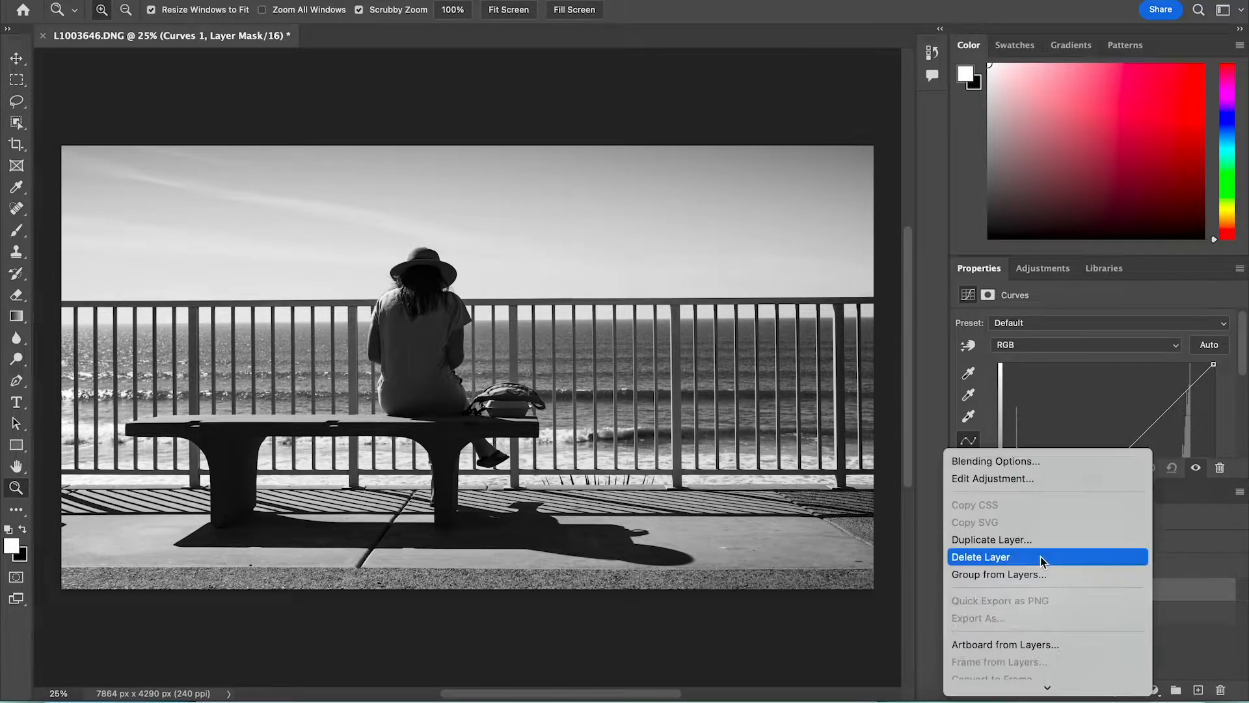
pyautogui.click(980, 557)
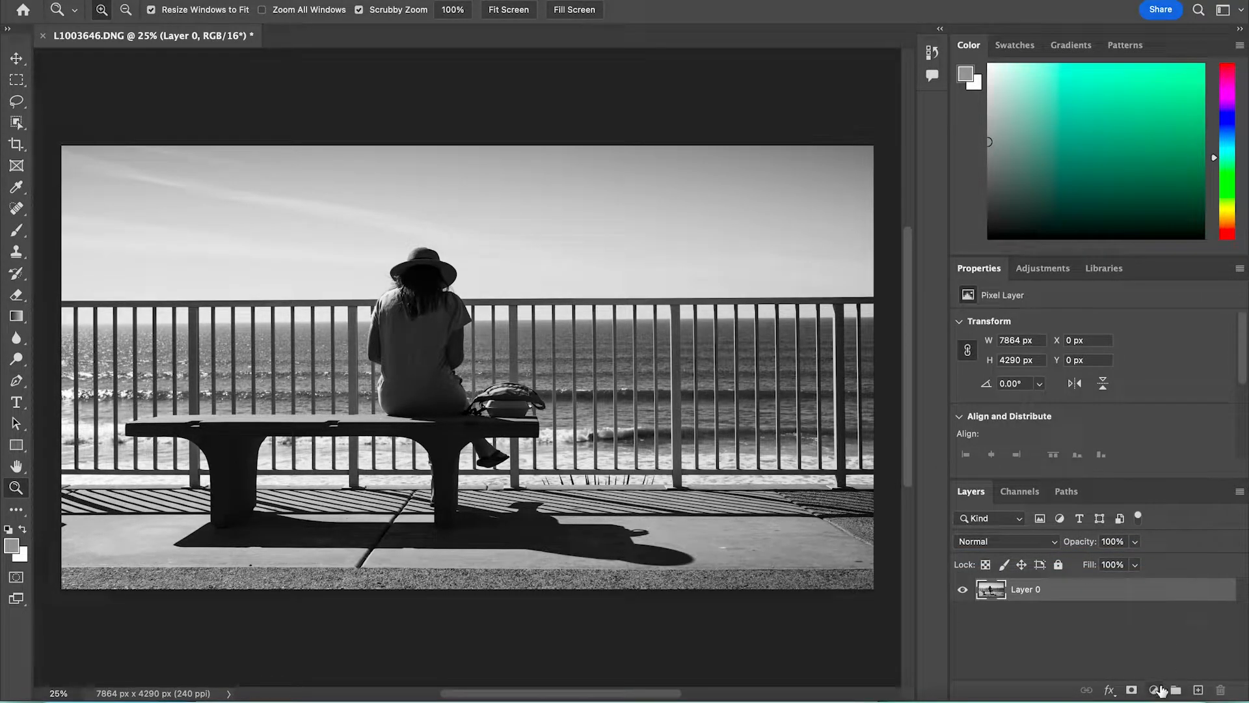
pyautogui.click(1154, 689)
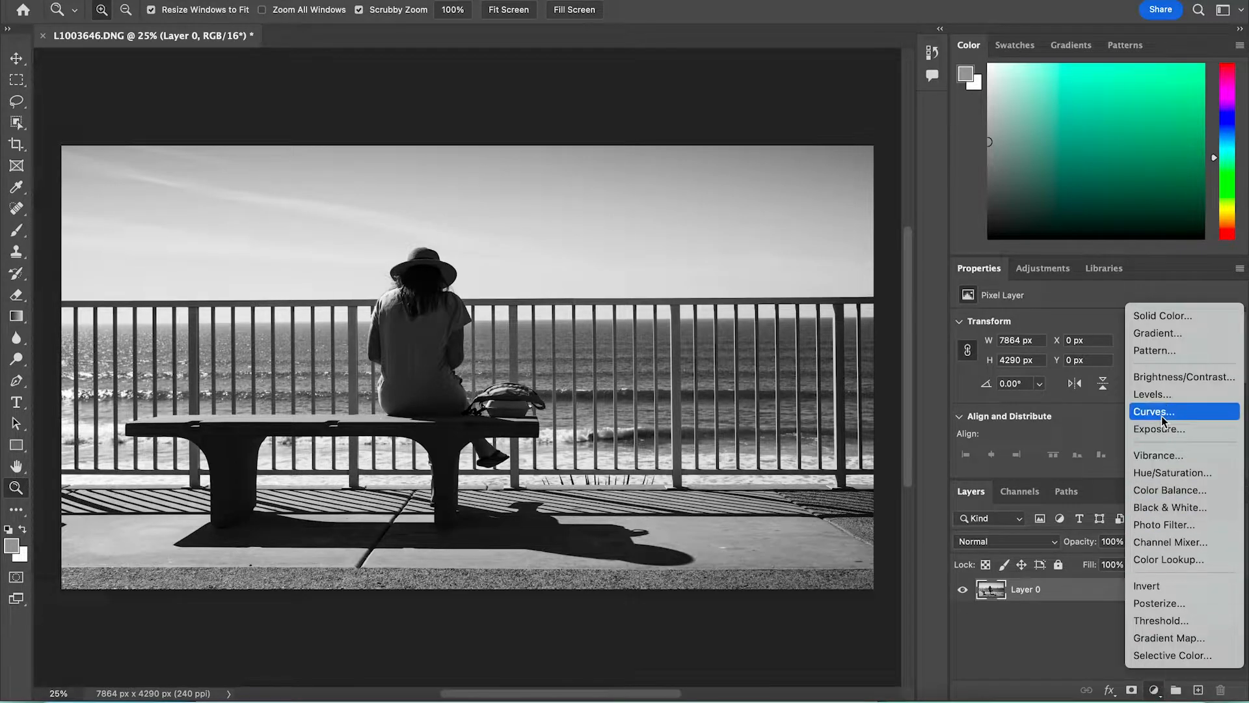
# - Add Curves 1 with a midtone-lifting curve and zoom in around the woman's hat
pyautogui.click(1154, 411)
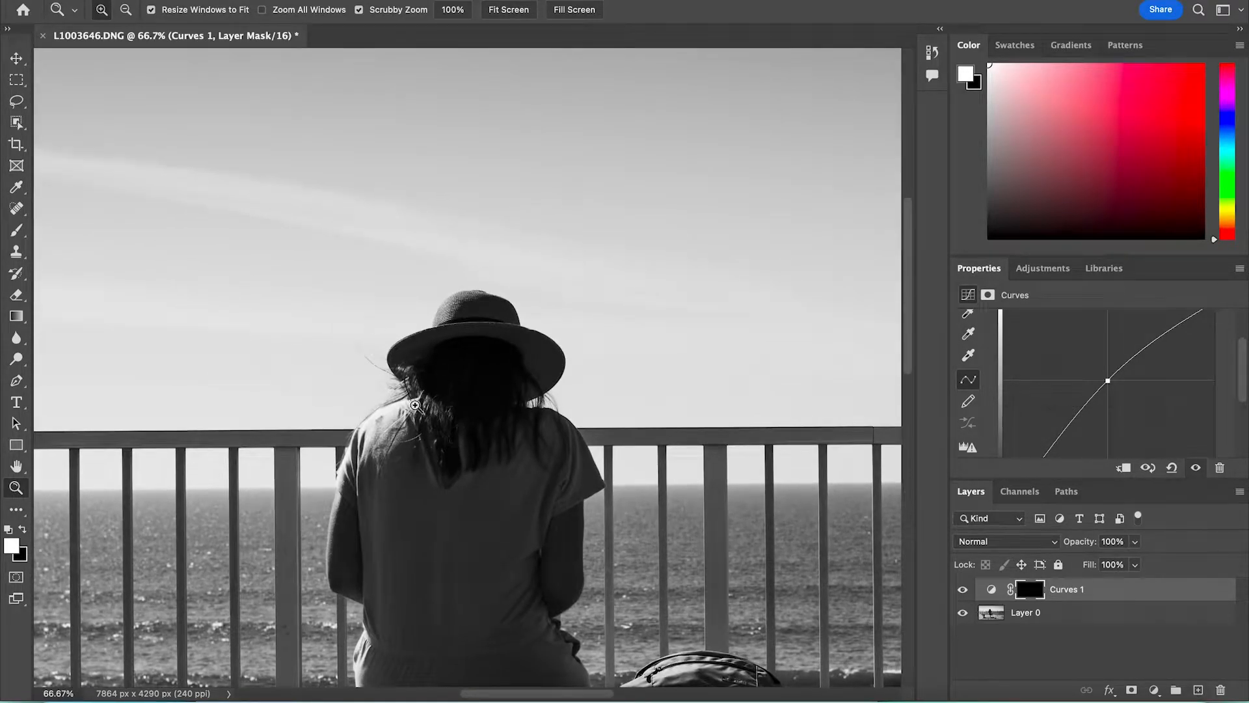
pyautogui.click(16, 229)
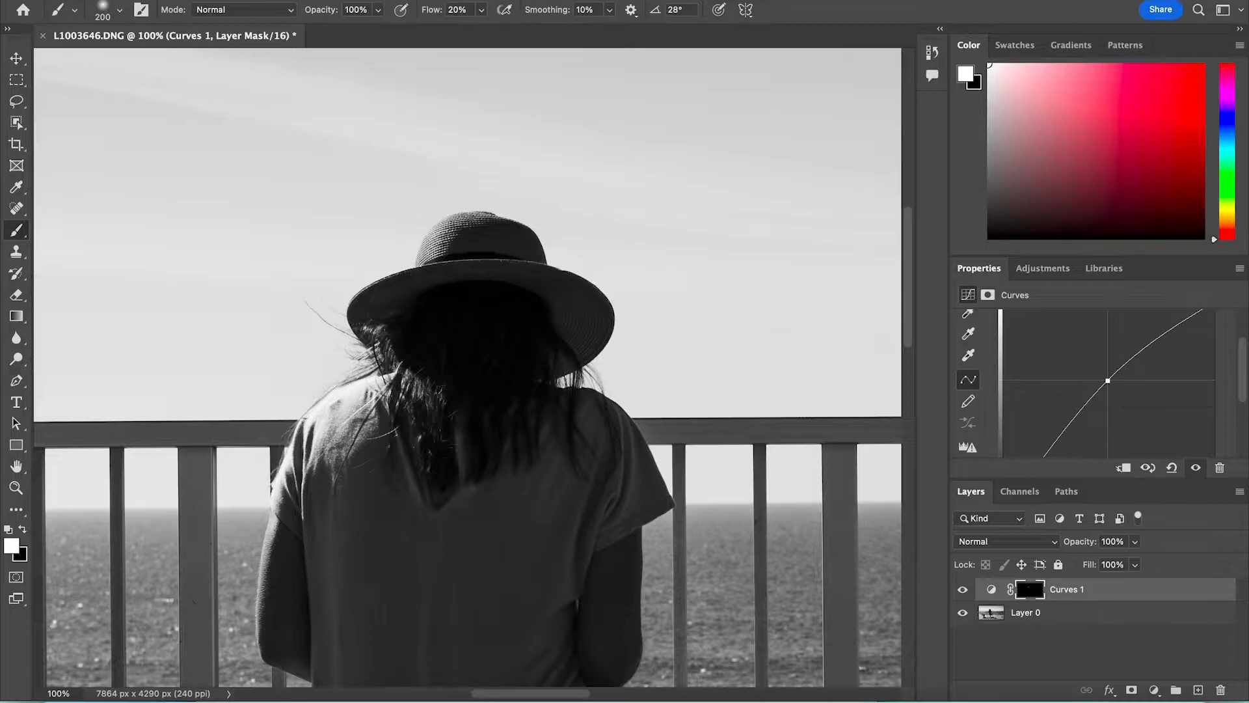
# - Paint the woman into the Curves 1 mask at full flow, set 62% opacity, and hide the layer to compare
pyautogui.click(481, 9)
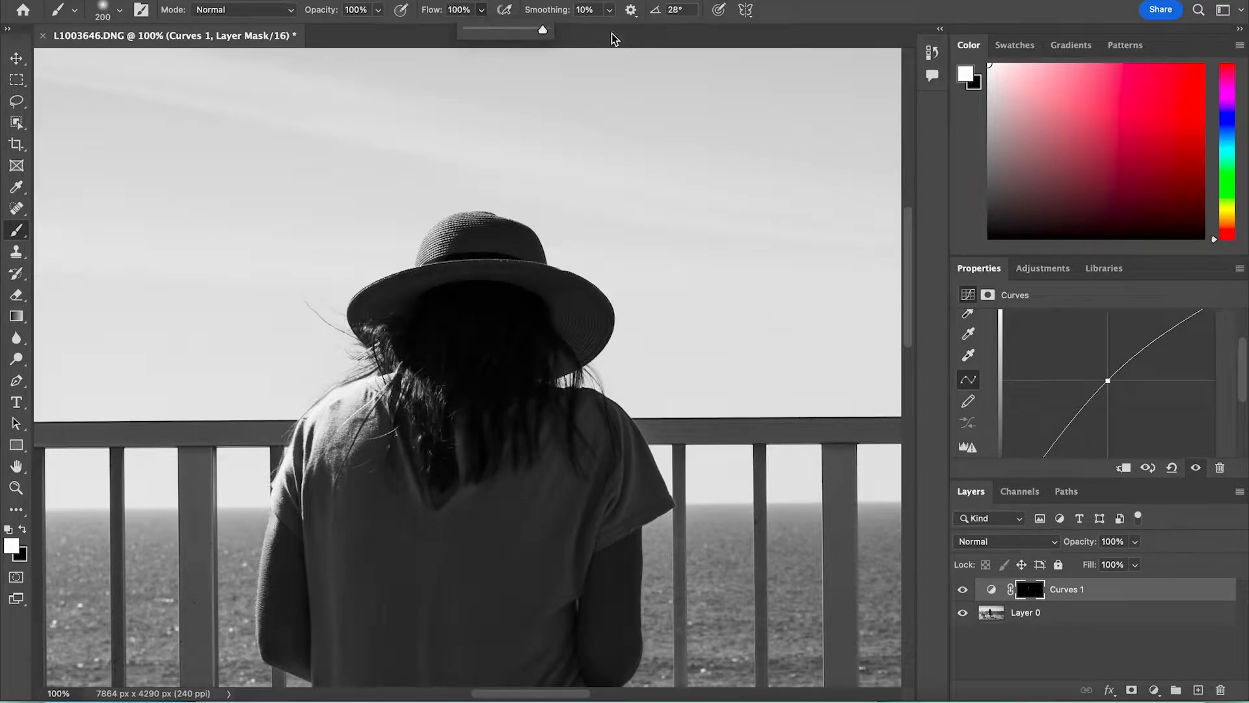
pyautogui.moveTo(489, 47)
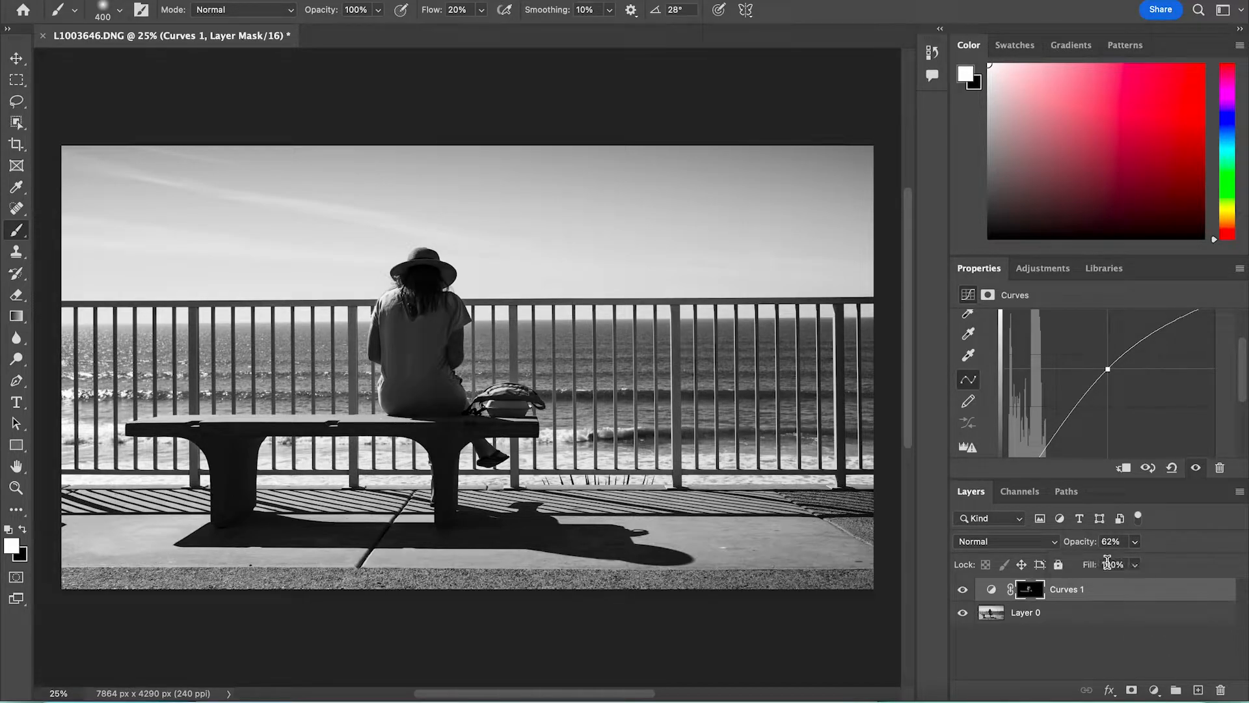
pyautogui.click(963, 588)
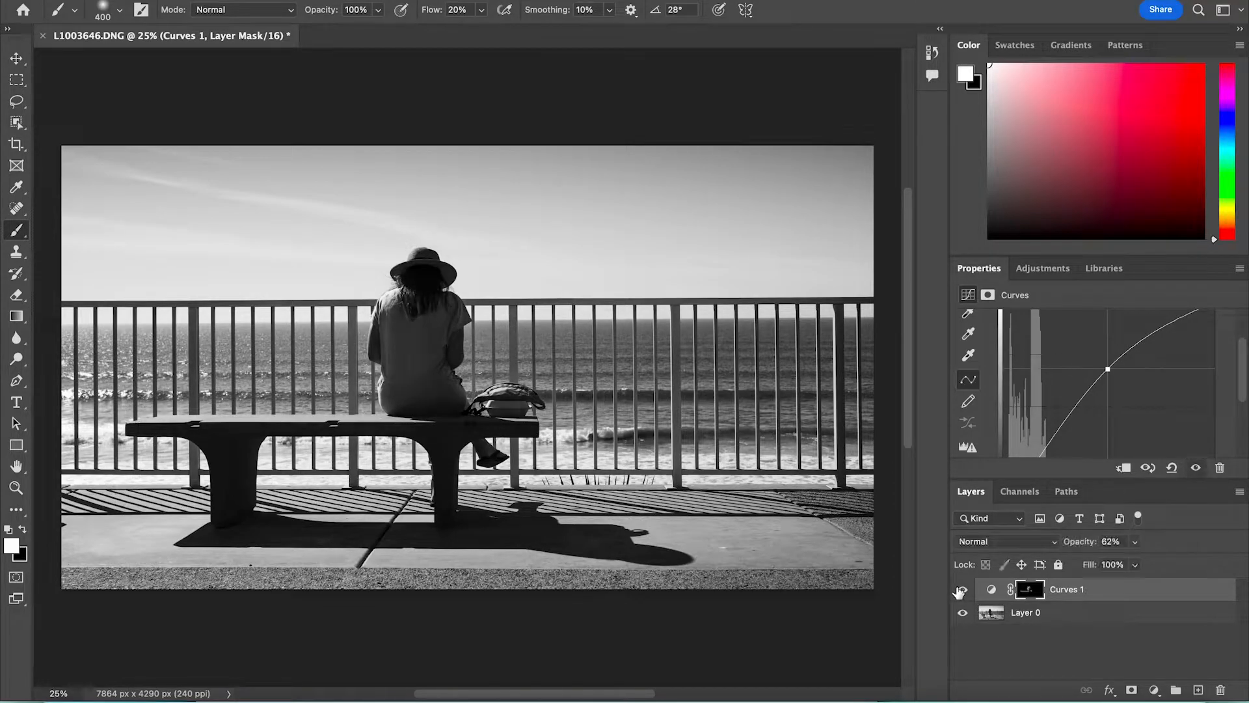
pyautogui.click(962, 590)
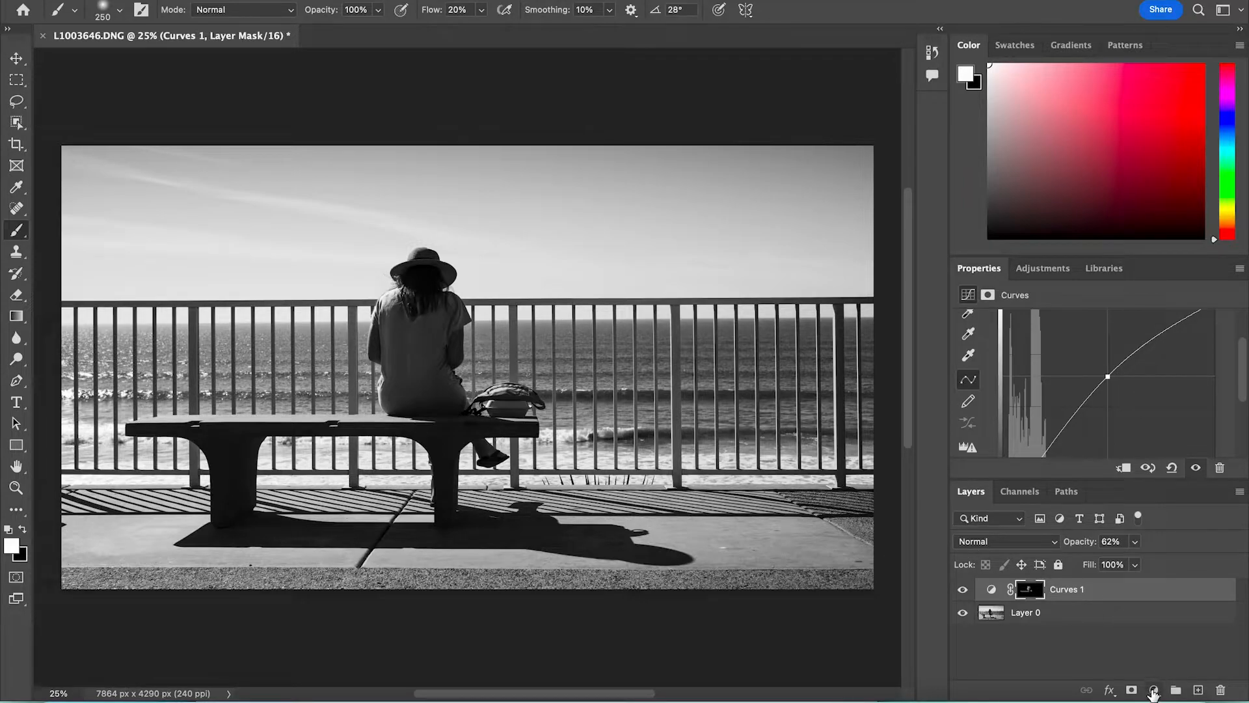
# - Add a second Curves adjustment layer, Curves 2, above Curves 1
pyautogui.click(1153, 689)
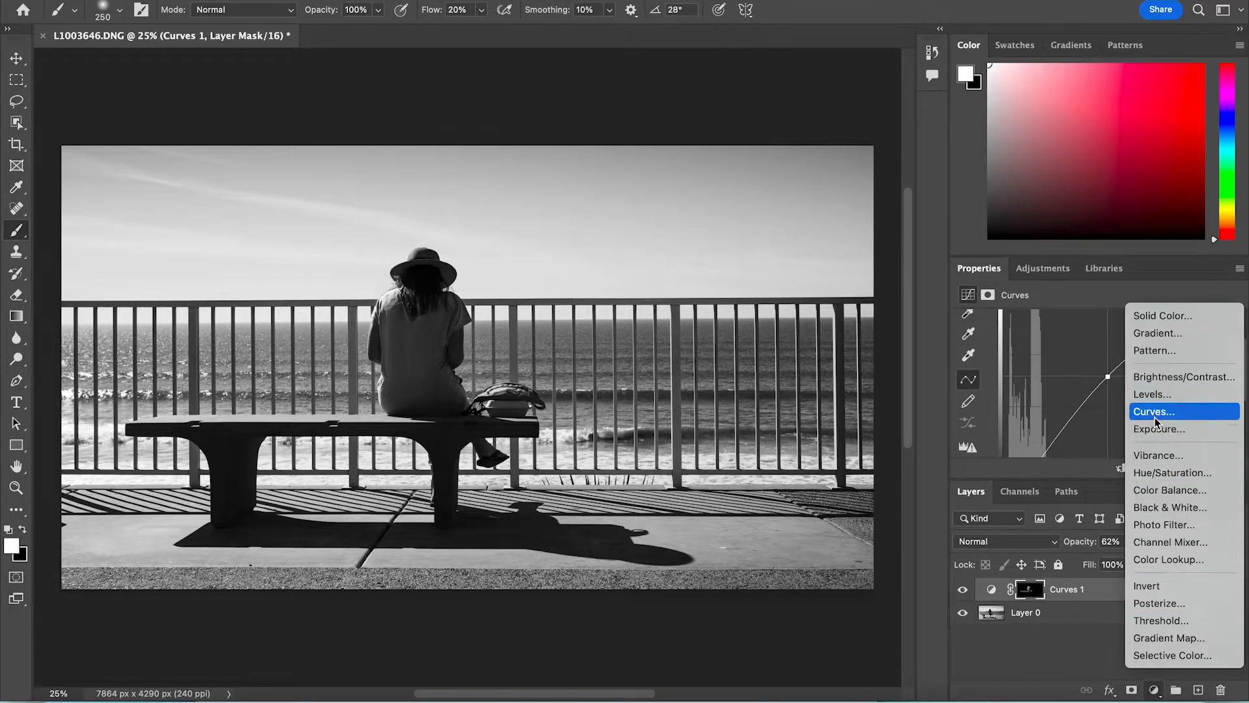
pyautogui.click(1153, 411)
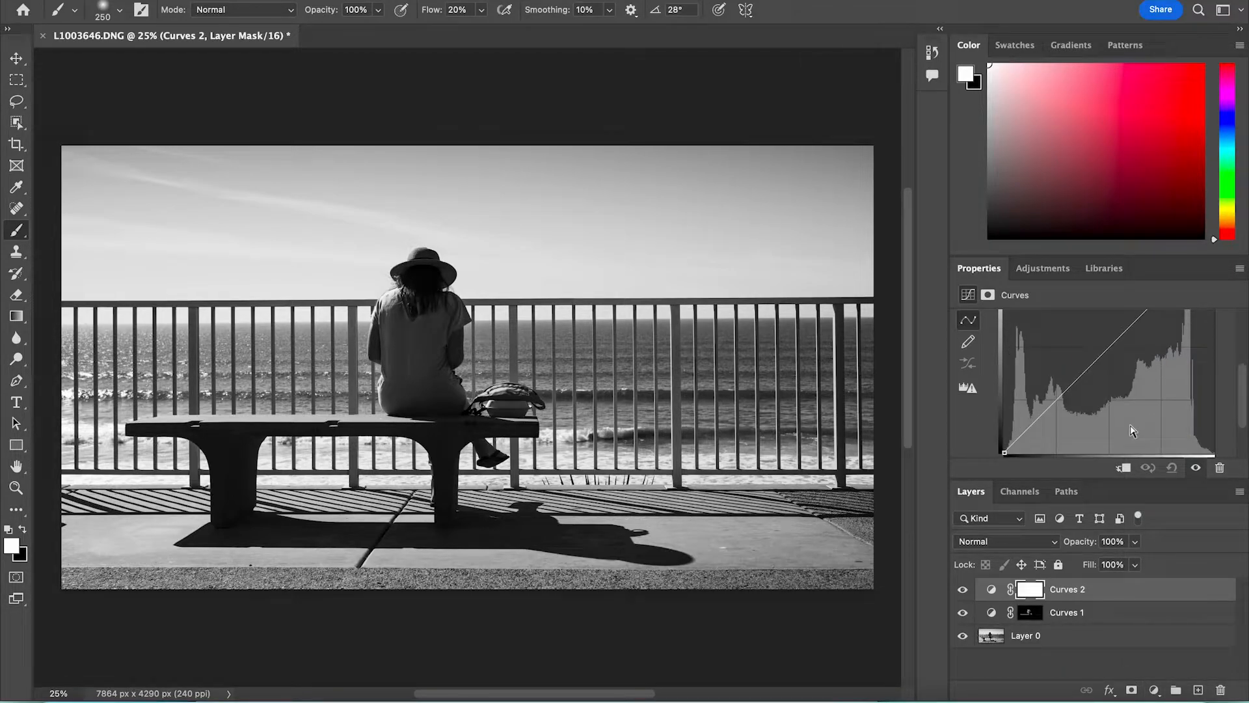
pyautogui.moveTo(558, 132)
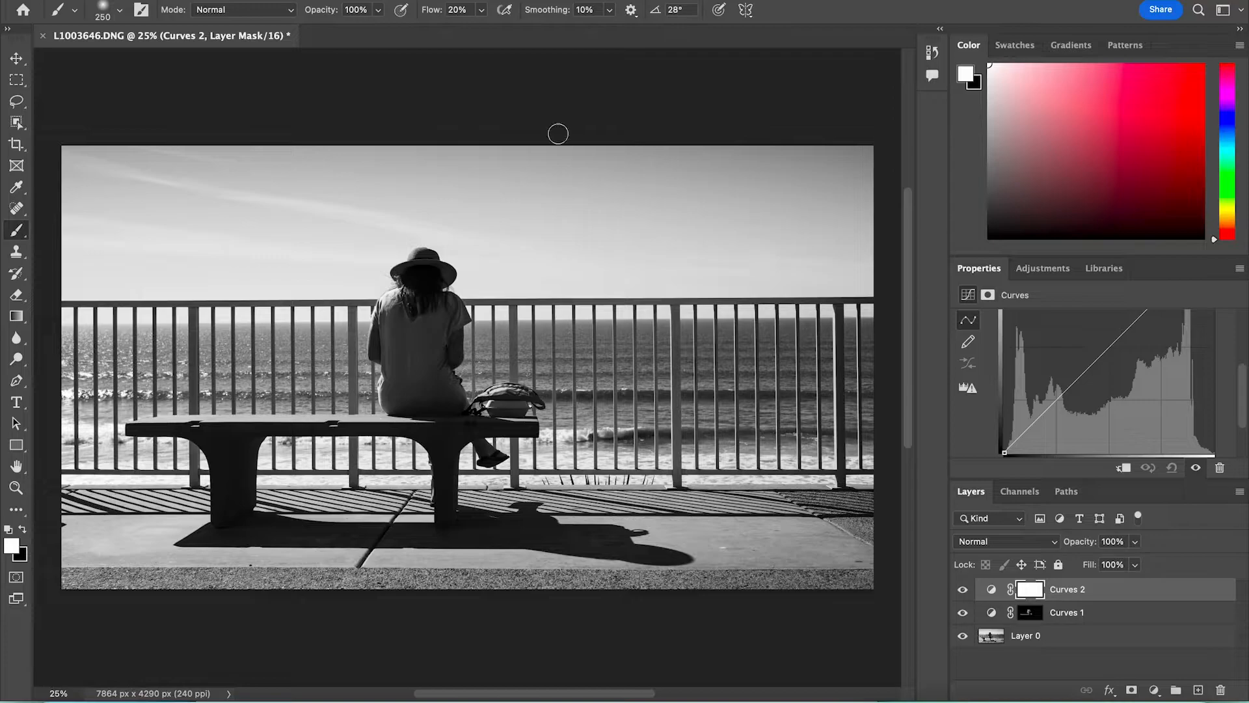
pyautogui.moveTo(1076, 496)
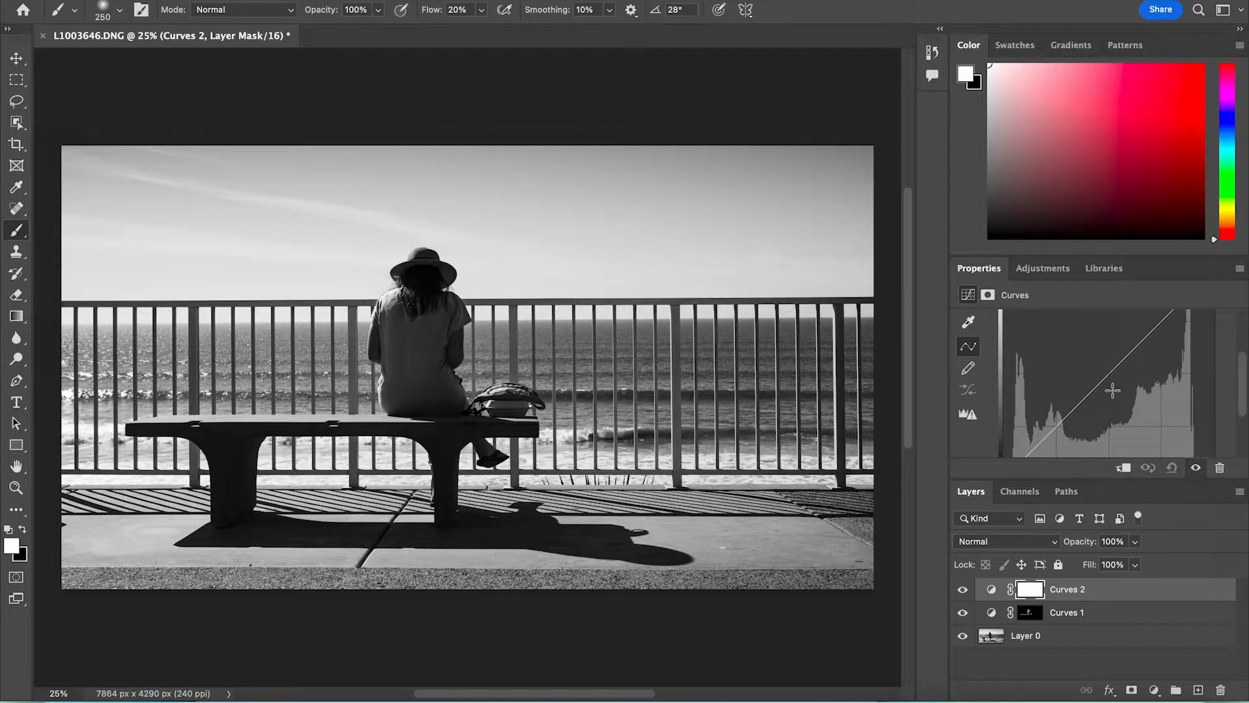
pyautogui.moveTo(1107, 374)
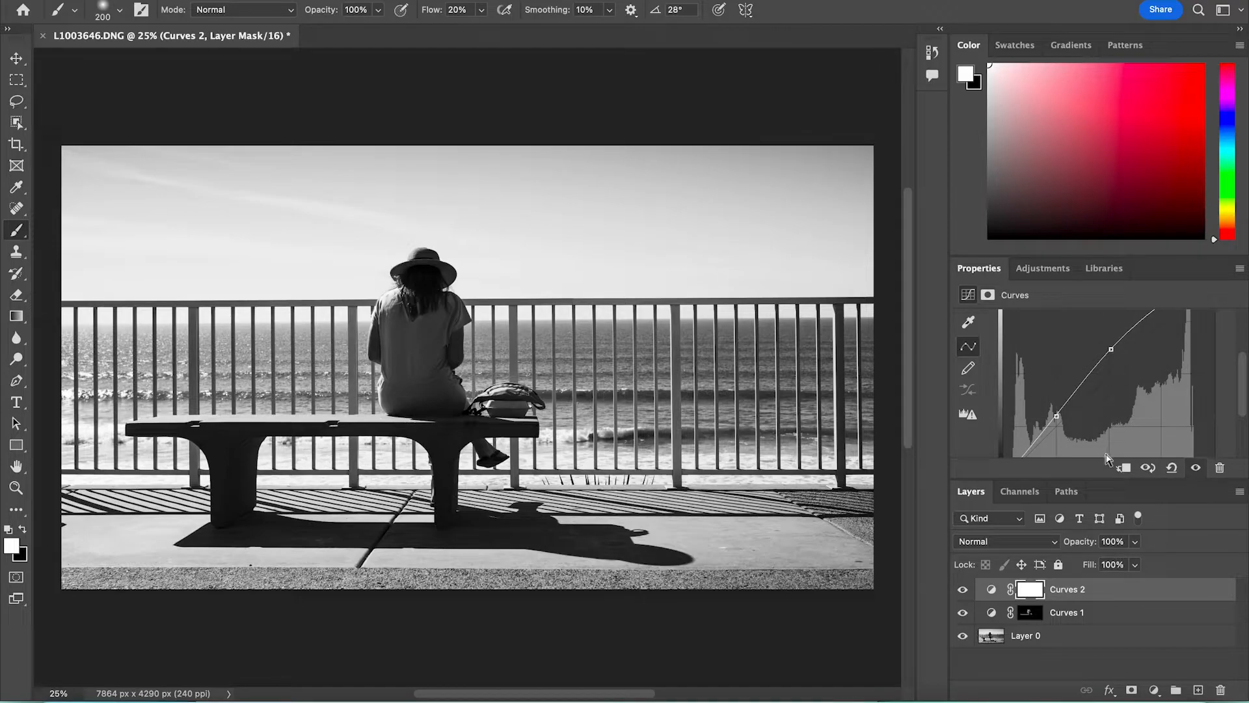
# - Mask Curves 2 to the sky and ocean at 80% opacity, toggling its visibility to compare
pyautogui.click(1030, 588)
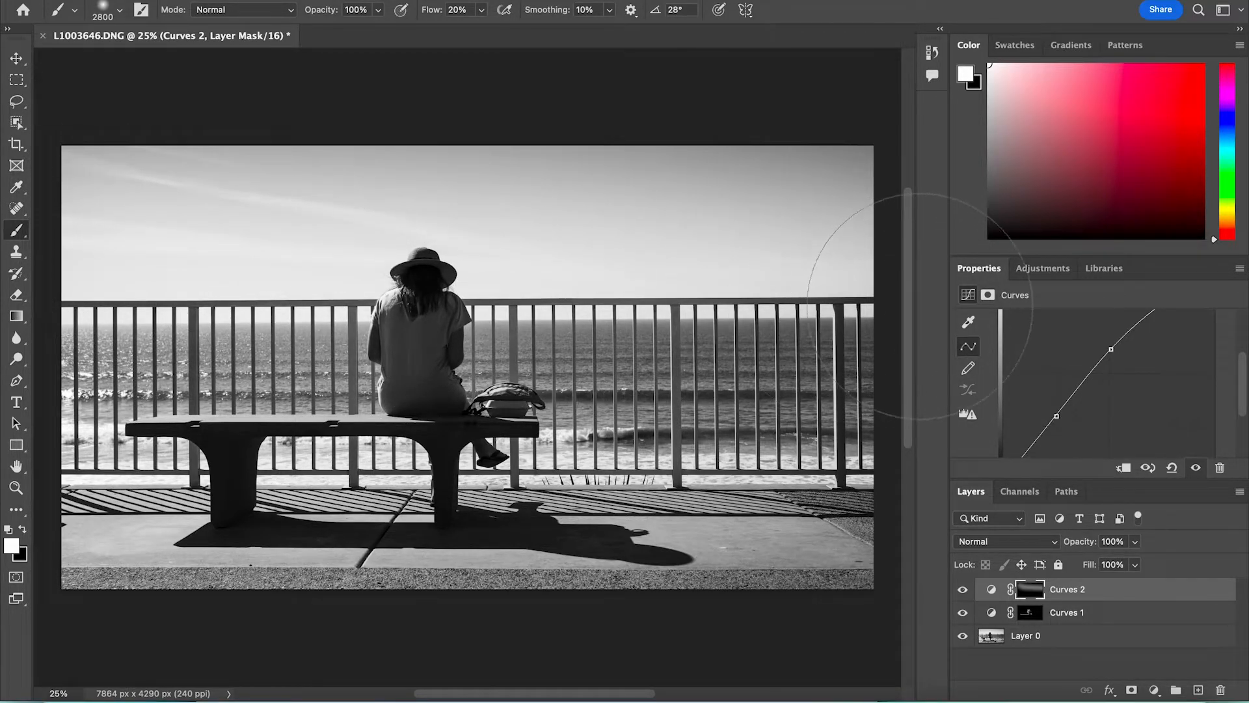
pyautogui.moveTo(998, 586)
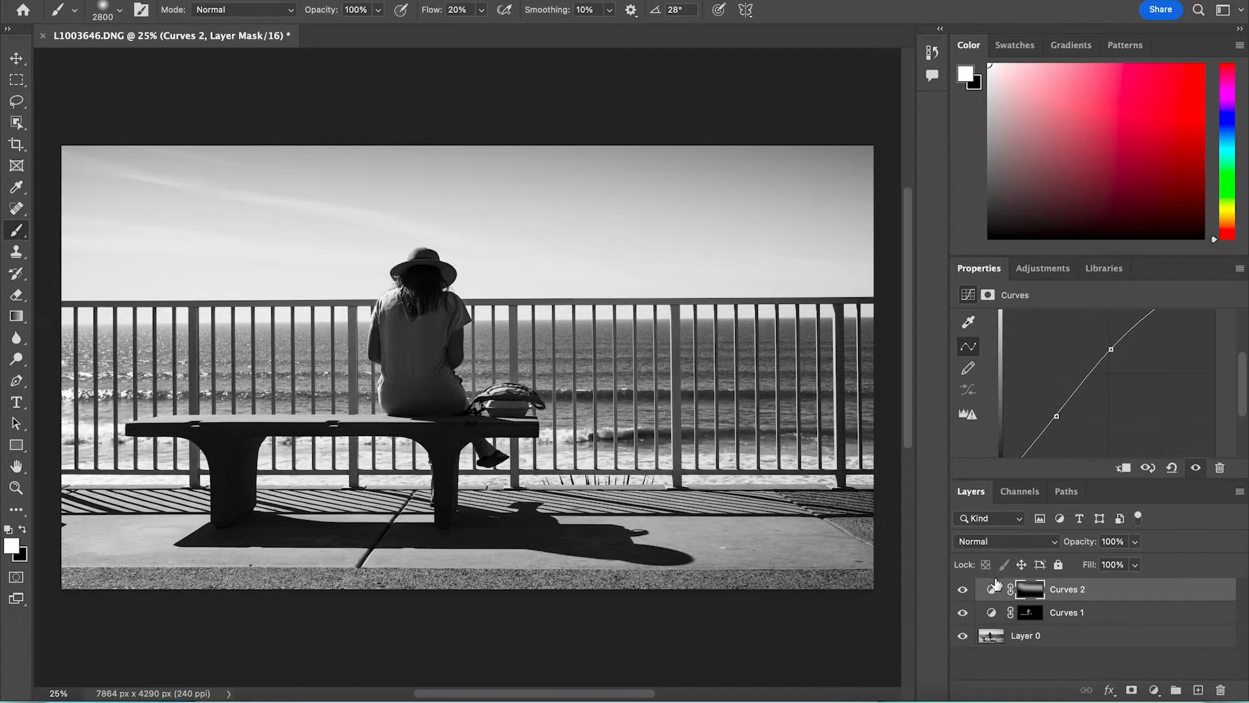
pyautogui.click(963, 588)
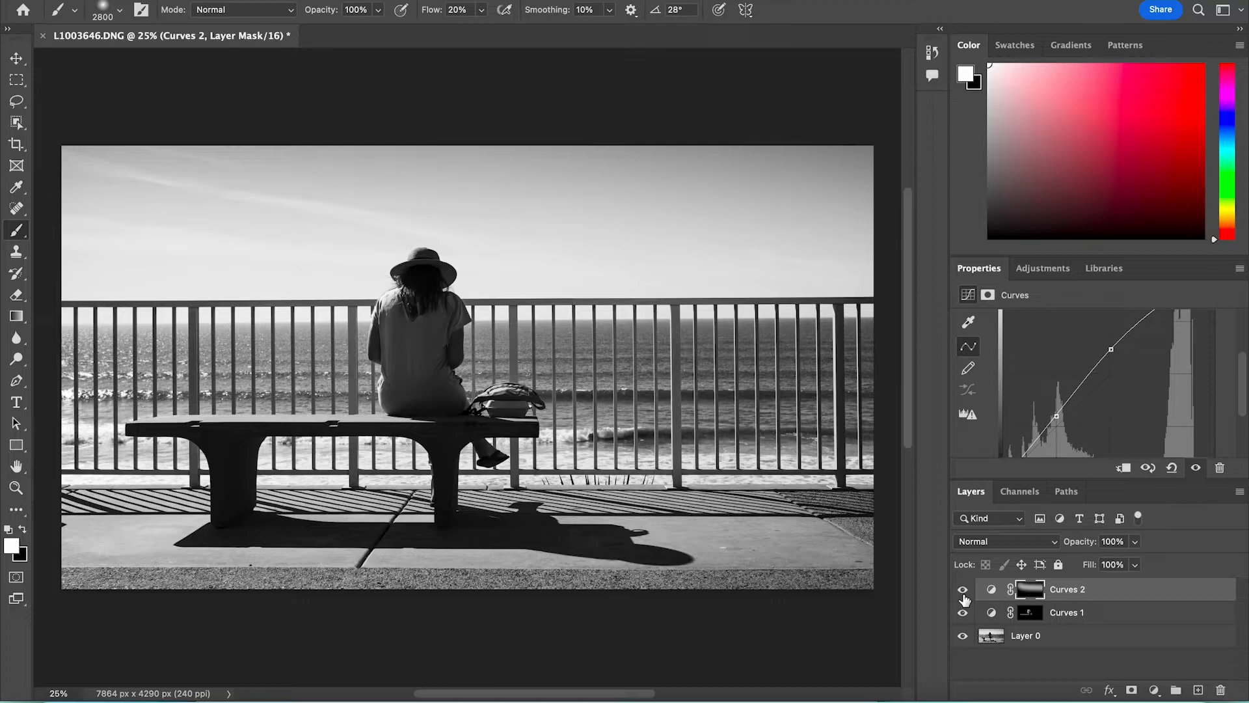
pyautogui.click(963, 589)
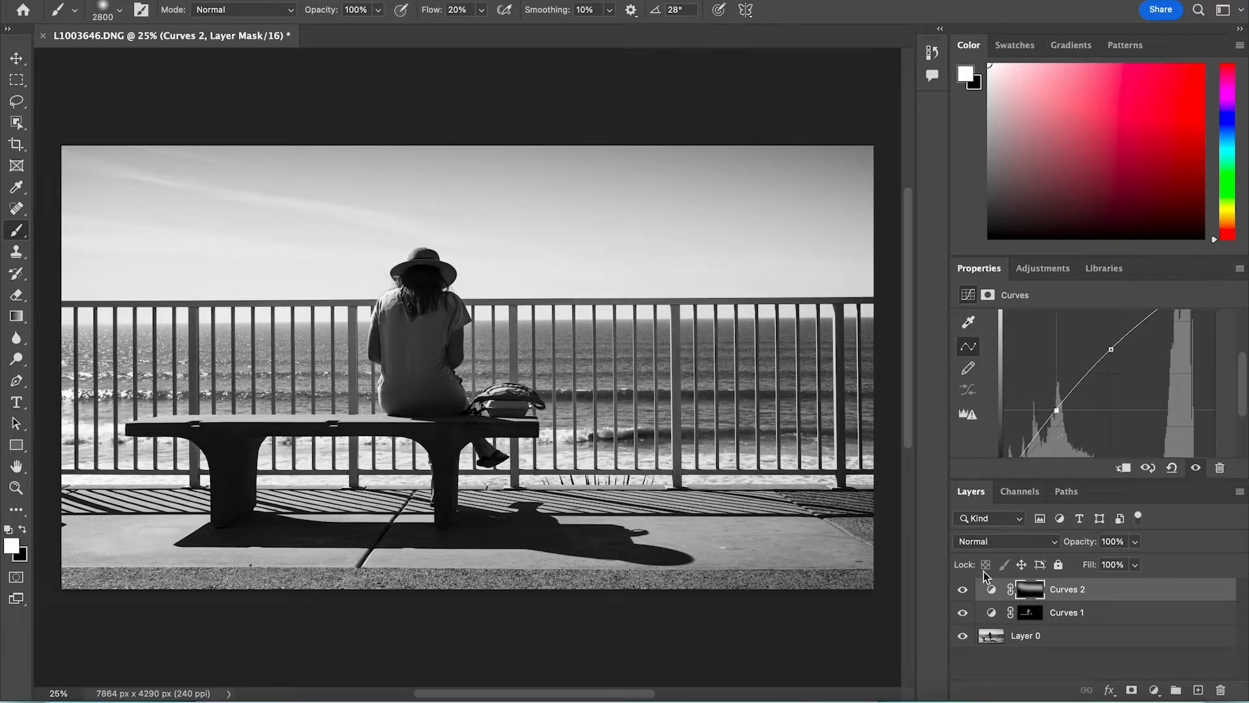
pyautogui.click(963, 594)
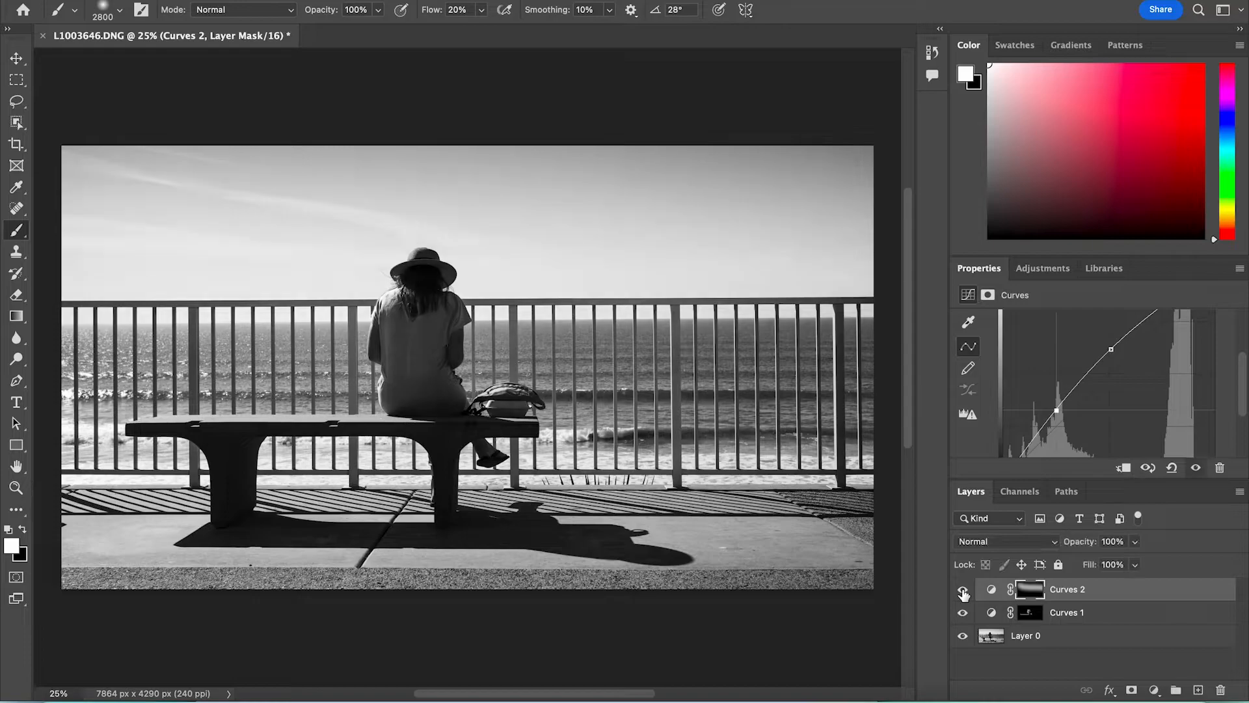
pyautogui.click(963, 588)
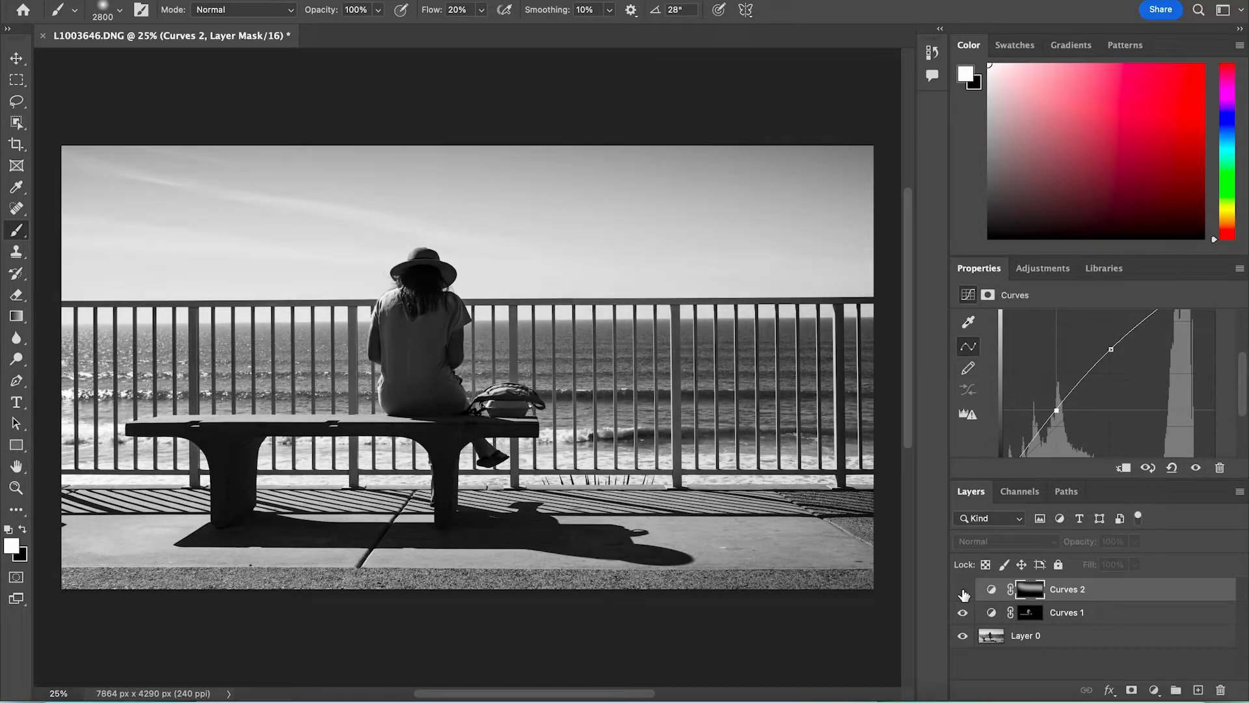
pyautogui.click(963, 588)
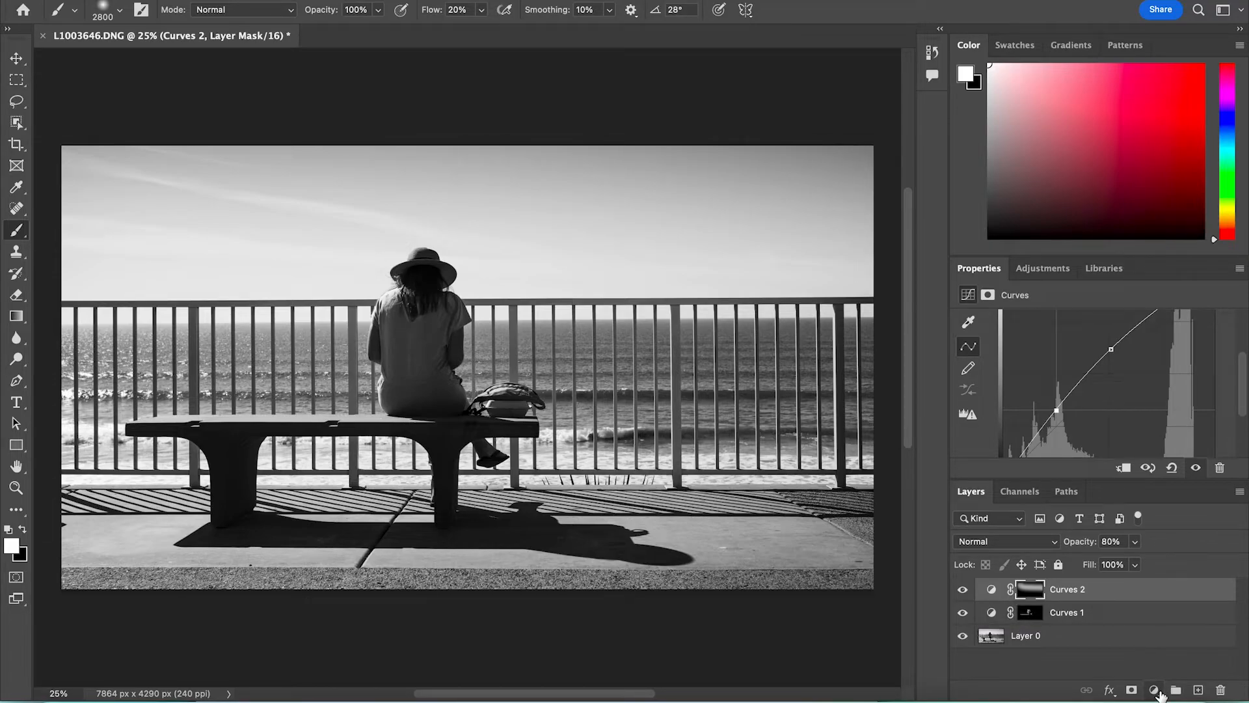
# - Add a third Curves layer and add a point that bends its curve upward to brighten
pyautogui.click(1153, 690)
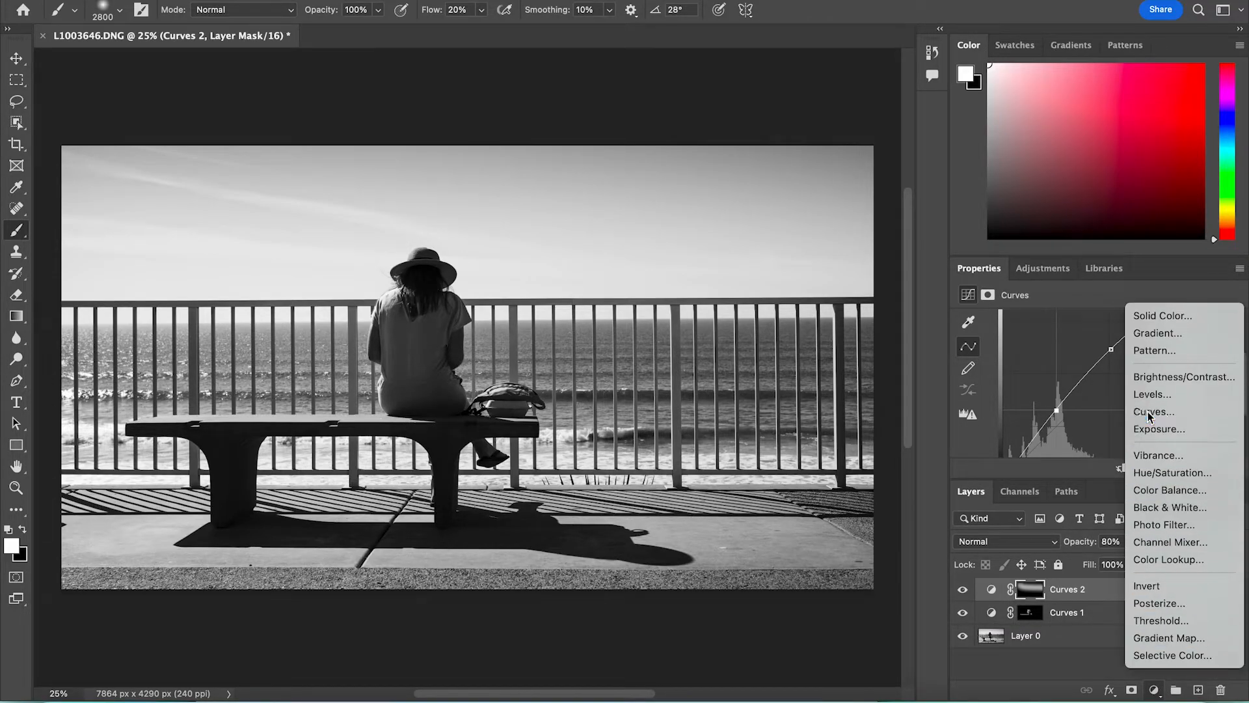
pyautogui.click(1149, 412)
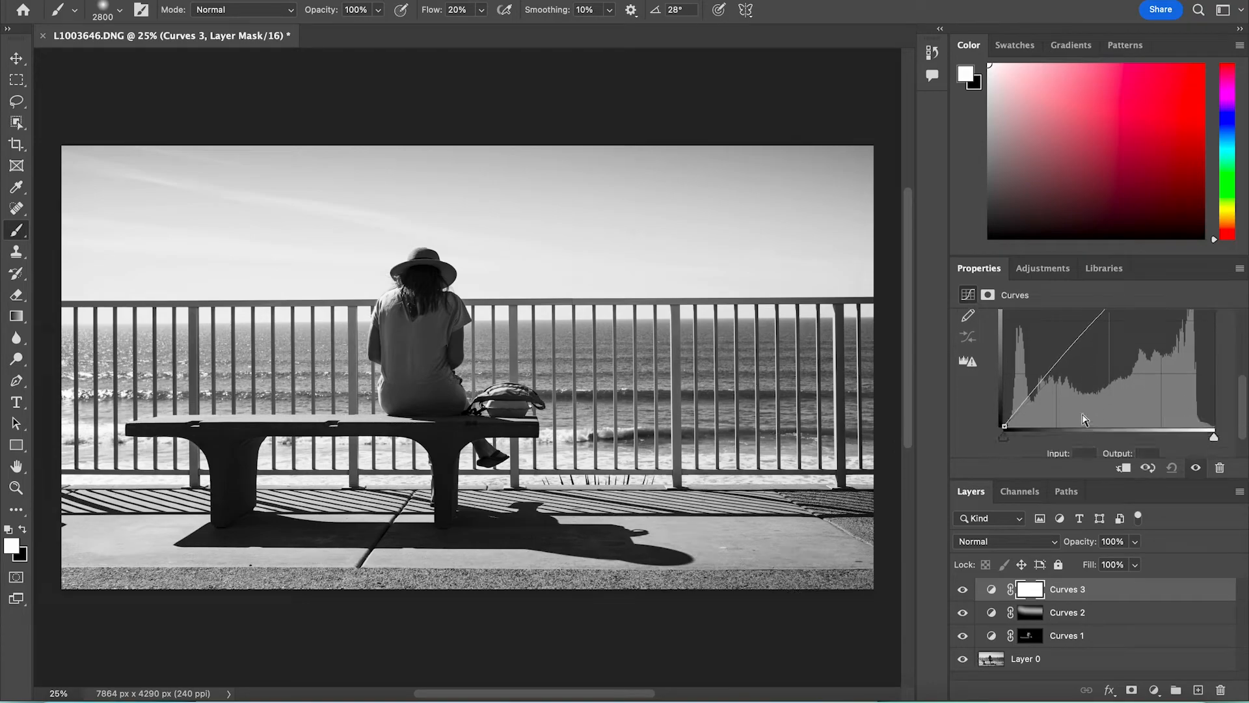
pyautogui.click(1055, 367)
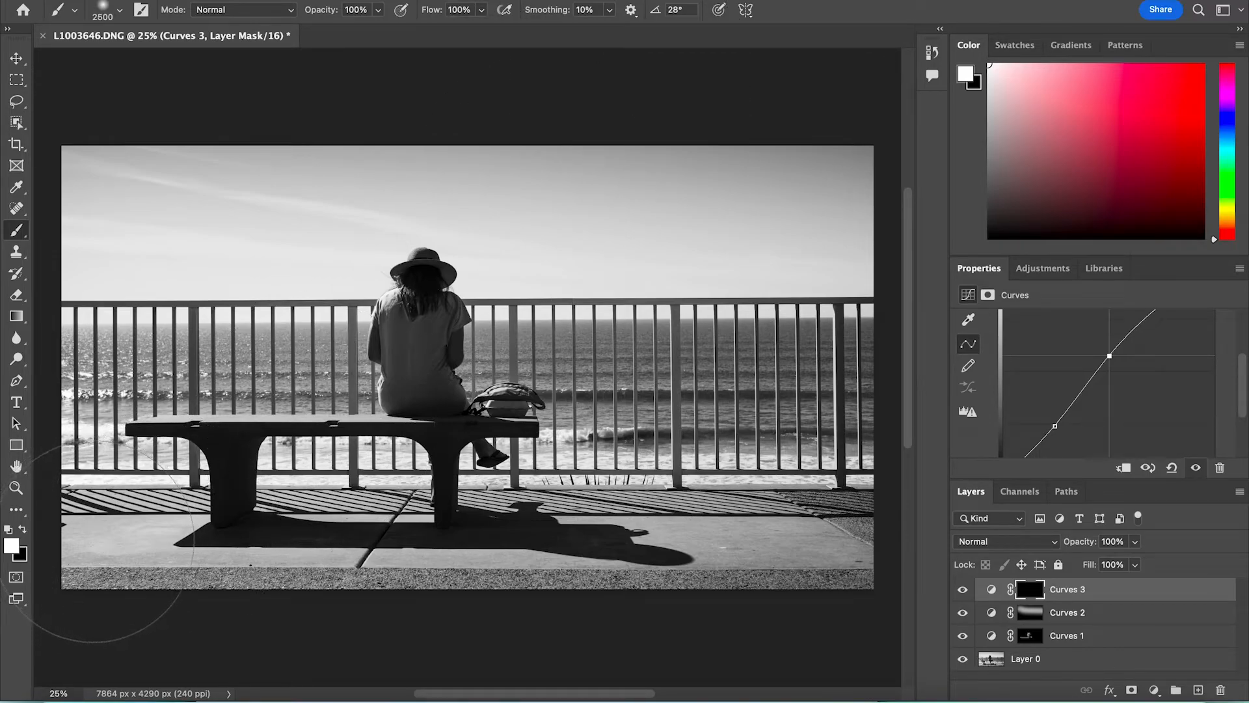
pyautogui.moveTo(725, 622)
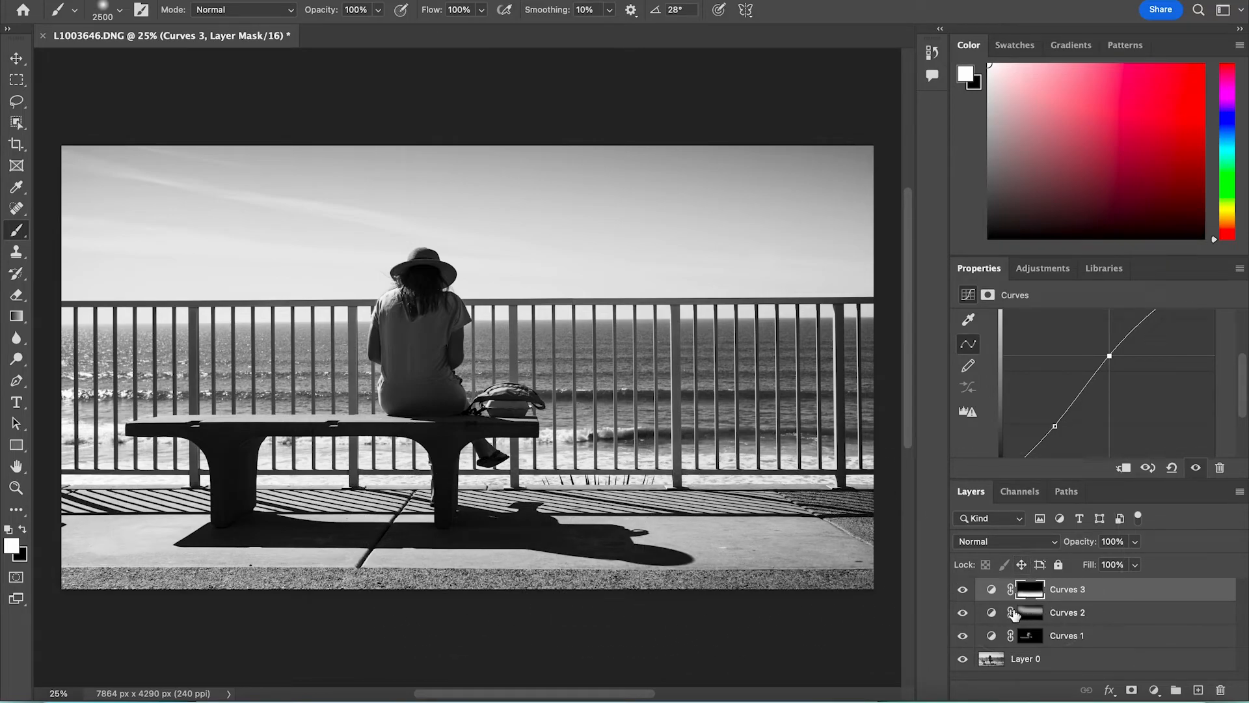
# - Hide Curves 3 to compare the brightened ground against the original
pyautogui.click(963, 588)
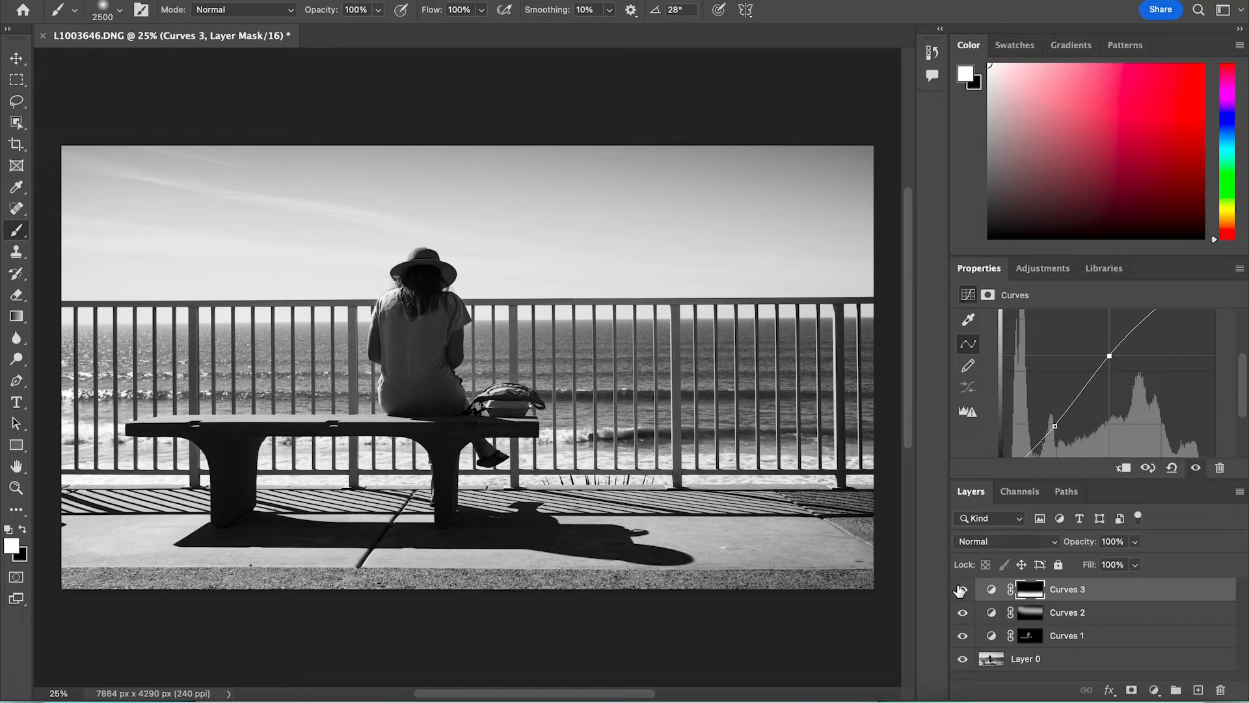
# - Show Curves 3 again before lowering its opacity to 80%
pyautogui.click(962, 589)
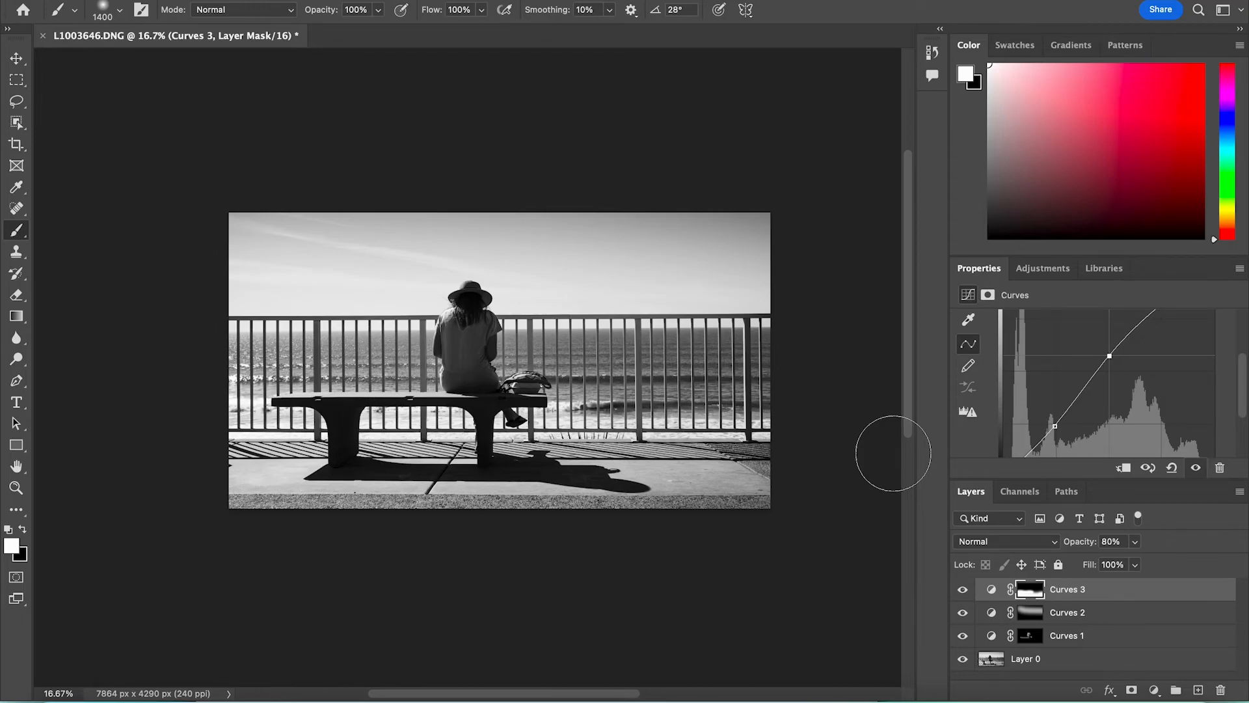
pyautogui.moveTo(1136, 634)
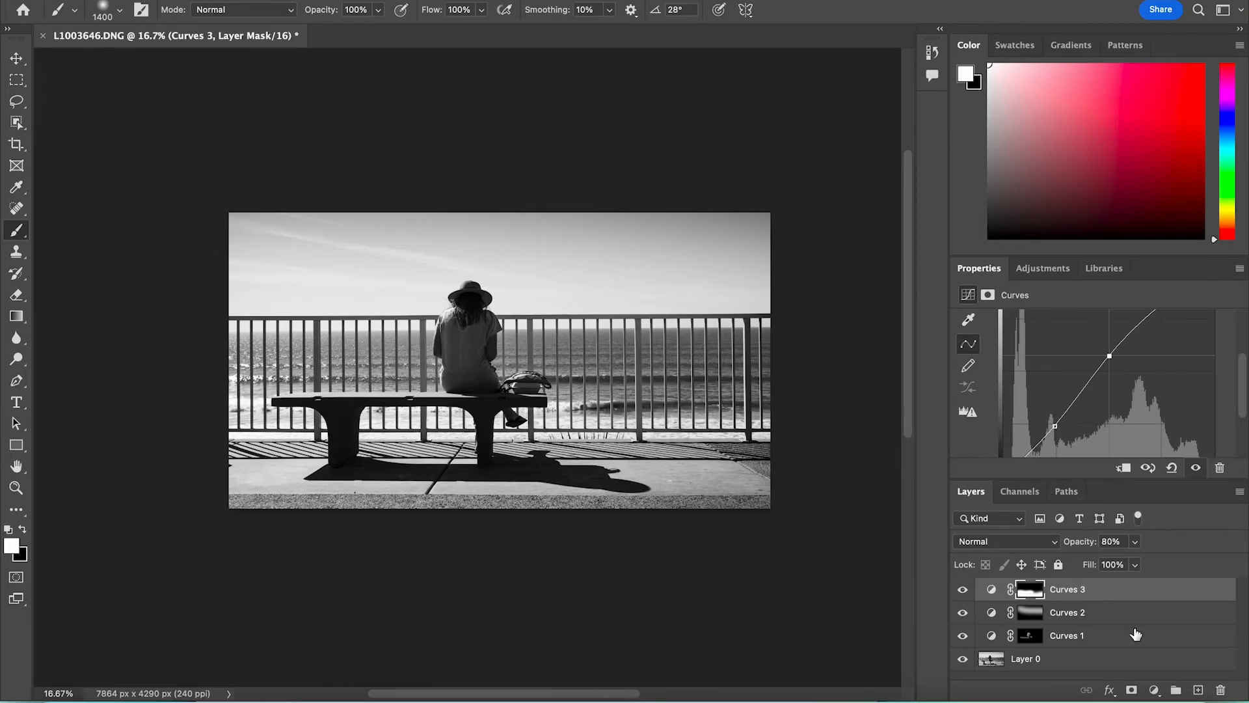